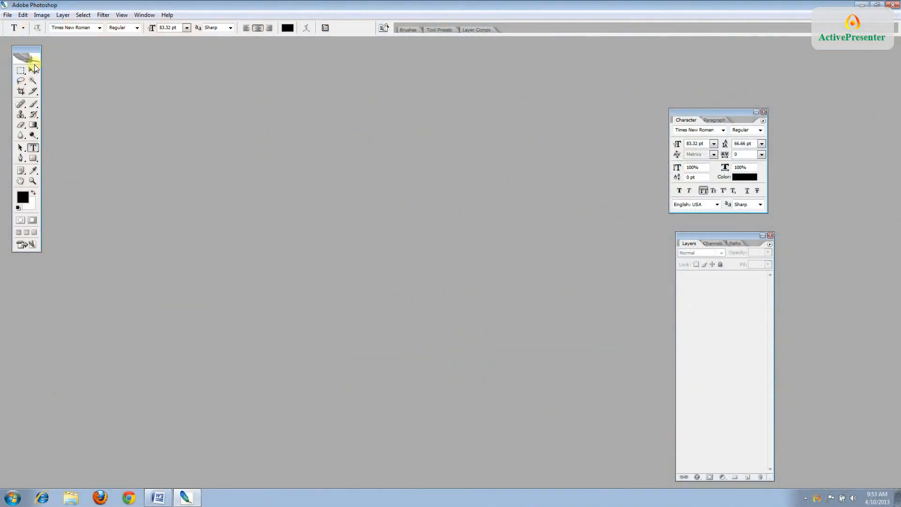
- Open the ExampleKindle cover template from CoverDesign and update its text layers
left_click(7, 14)
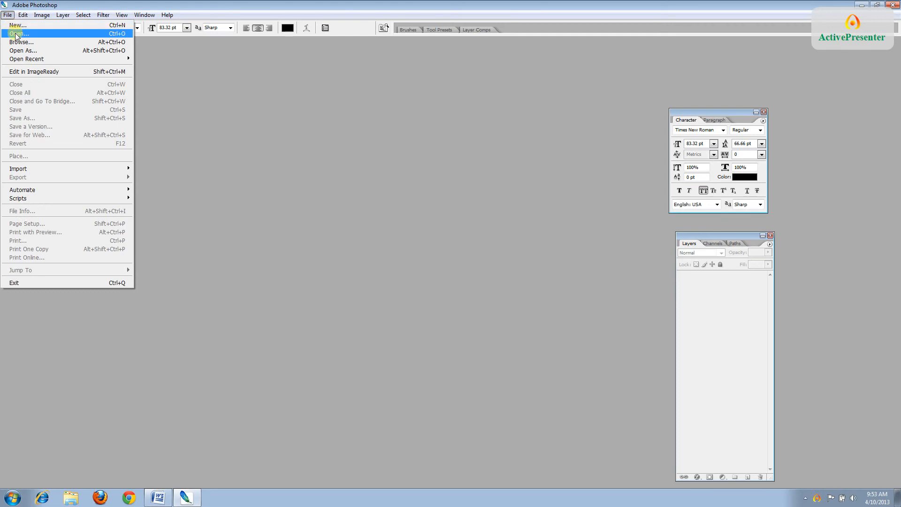
left_click(19, 33)
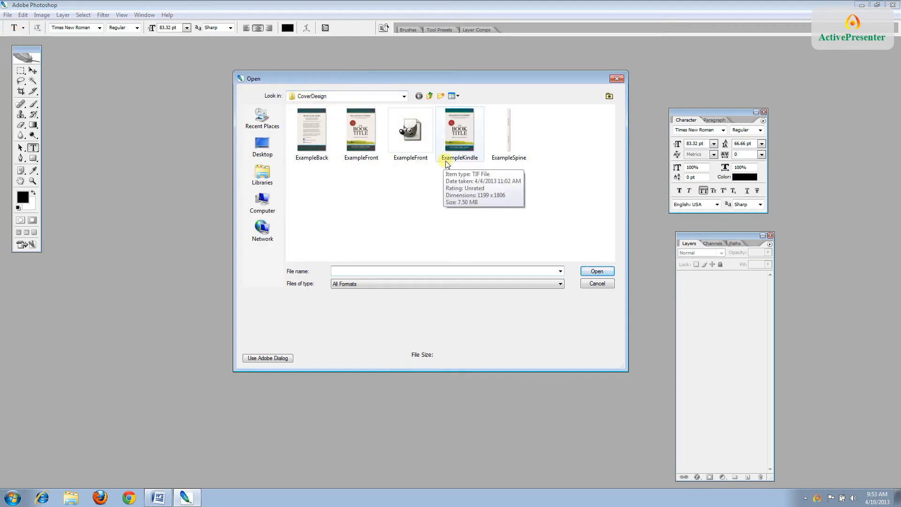
mouse_move(471, 166)
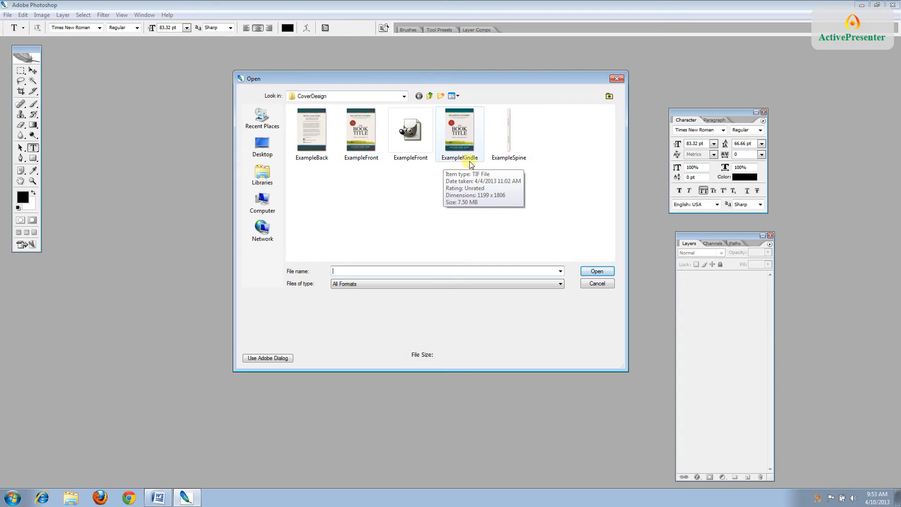
left_click(460, 133)
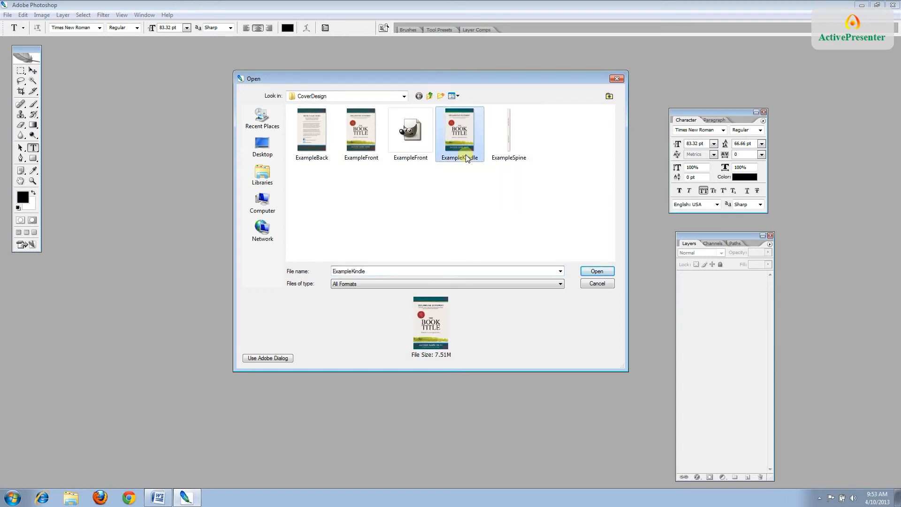
left_click(596, 270)
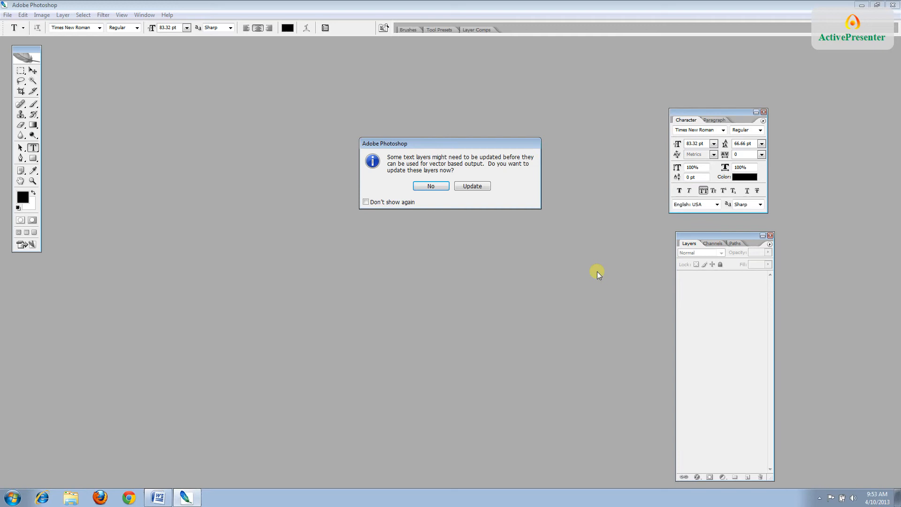
mouse_move(428, 260)
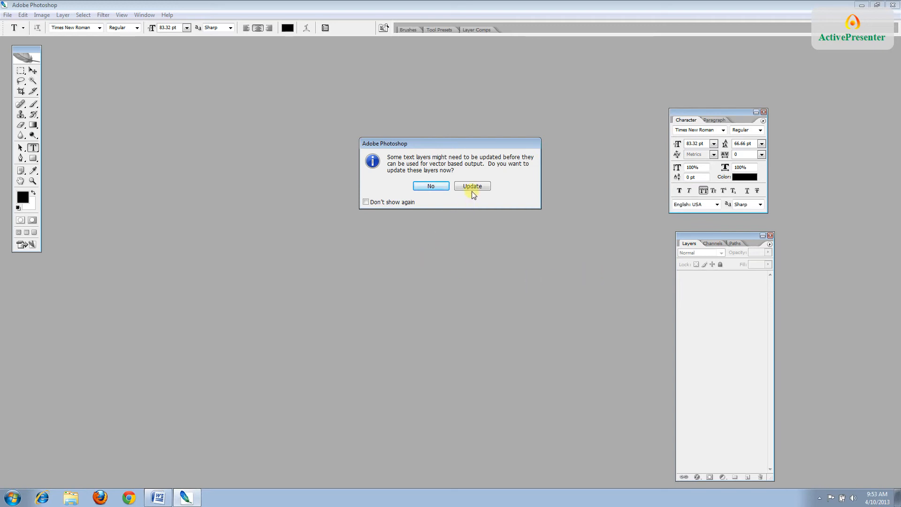
left_click(471, 186)
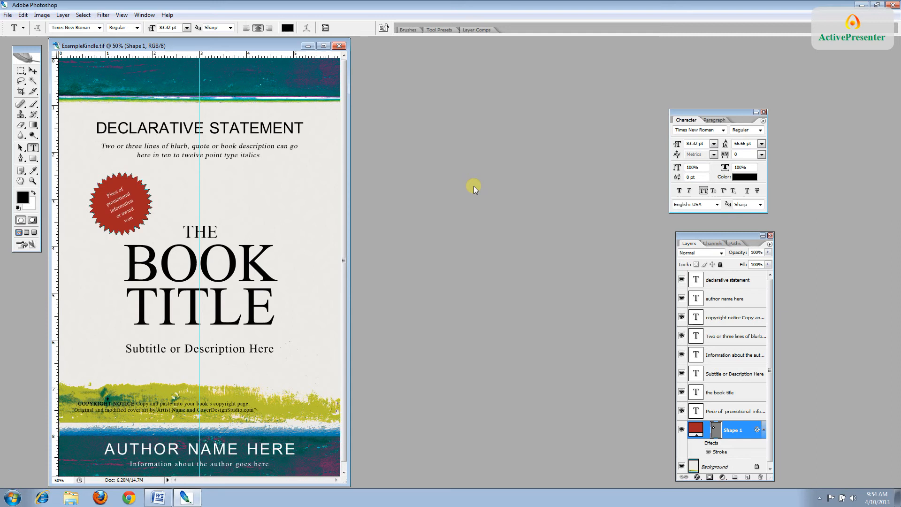
mouse_move(294, 146)
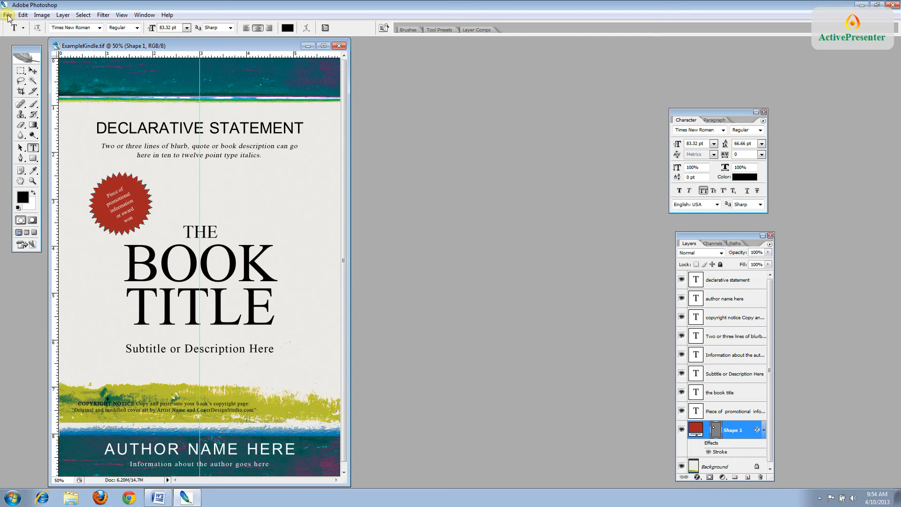
- Save the cover as a new TIFF named TheStarNamerKindle with LZW compression
left_click(8, 14)
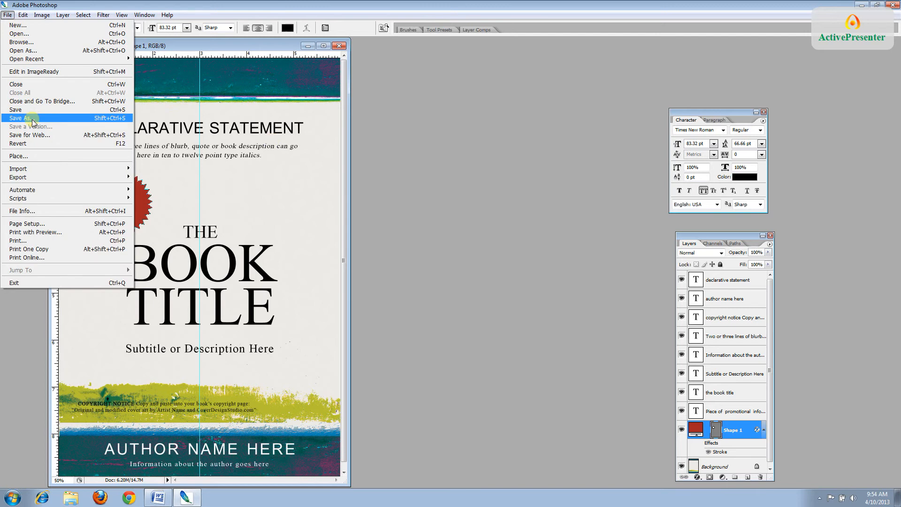
left_click(21, 118)
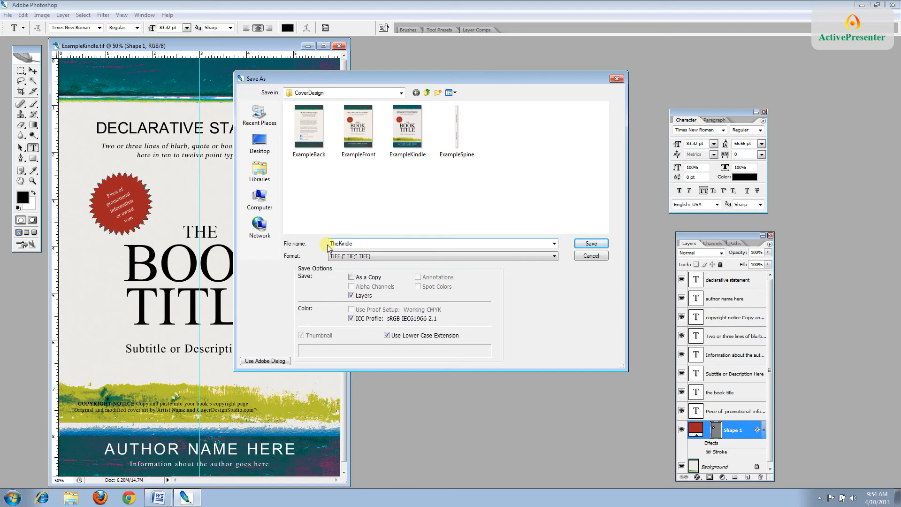
type("Star")
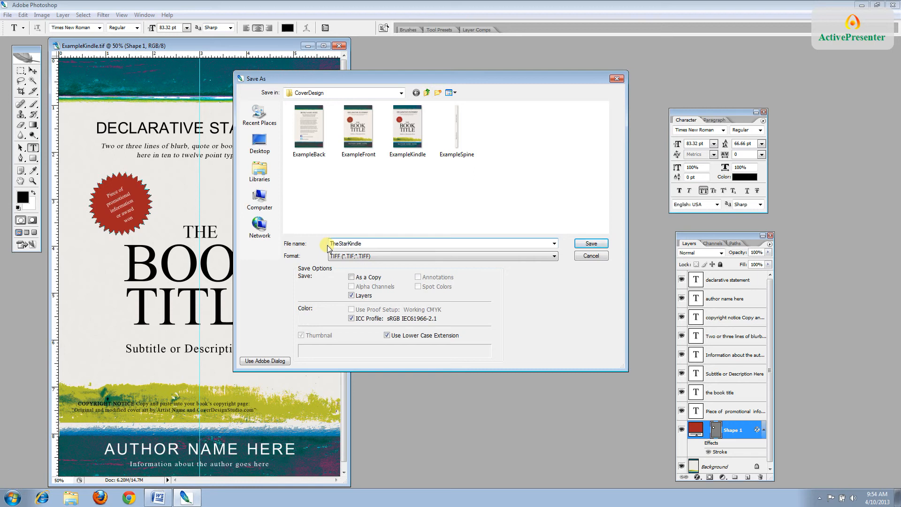
type("Namer")
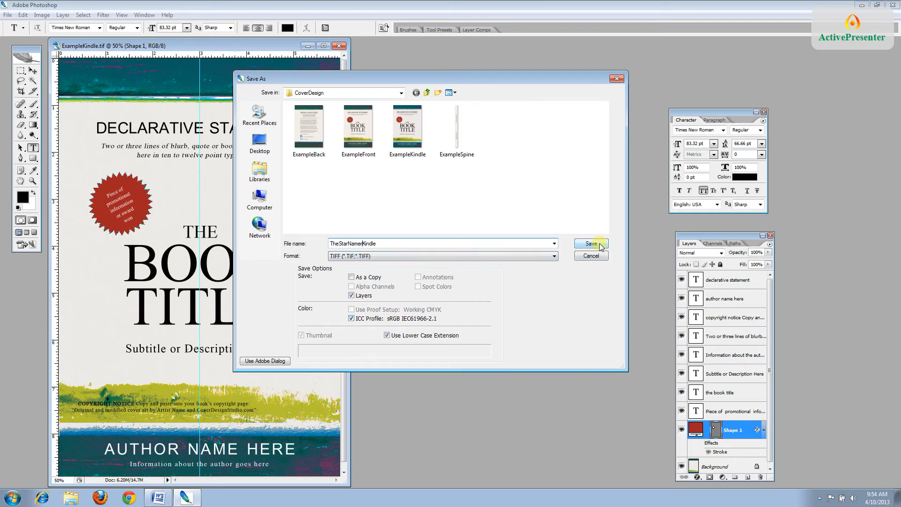
left_click(590, 244)
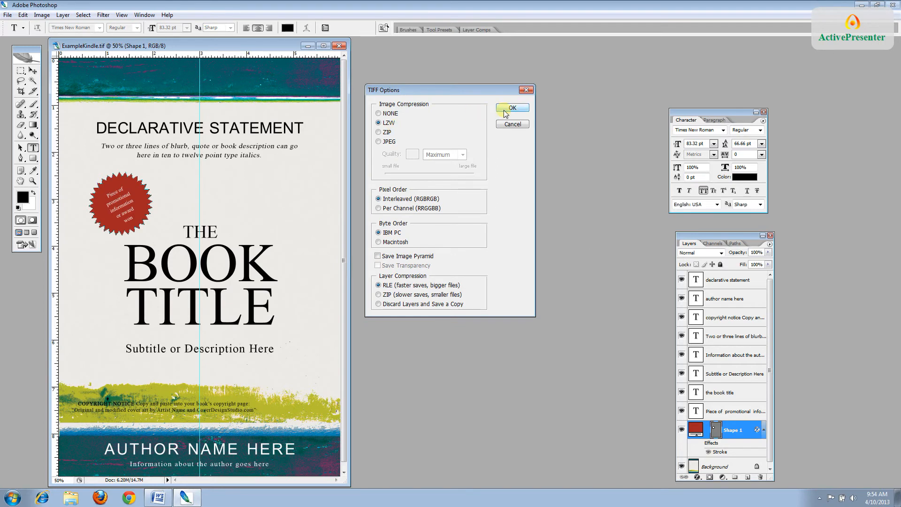
left_click(511, 108)
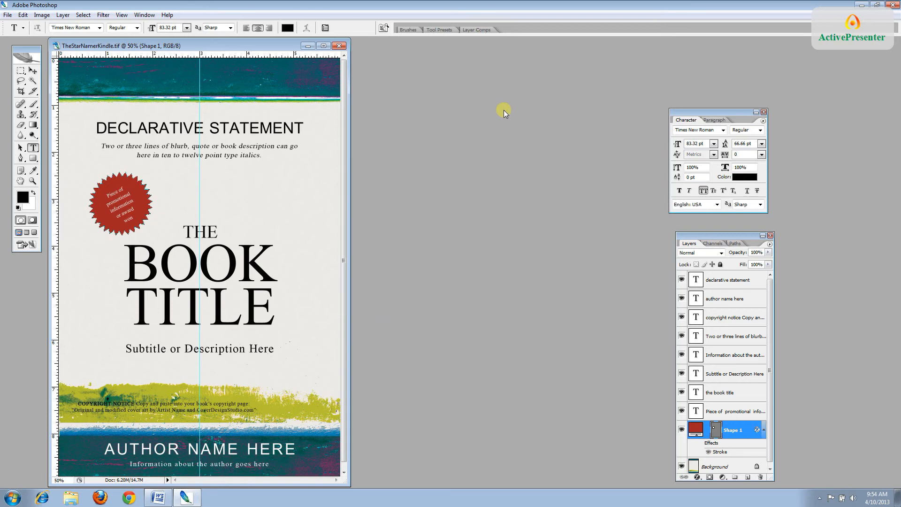
mouse_move(495, 111)
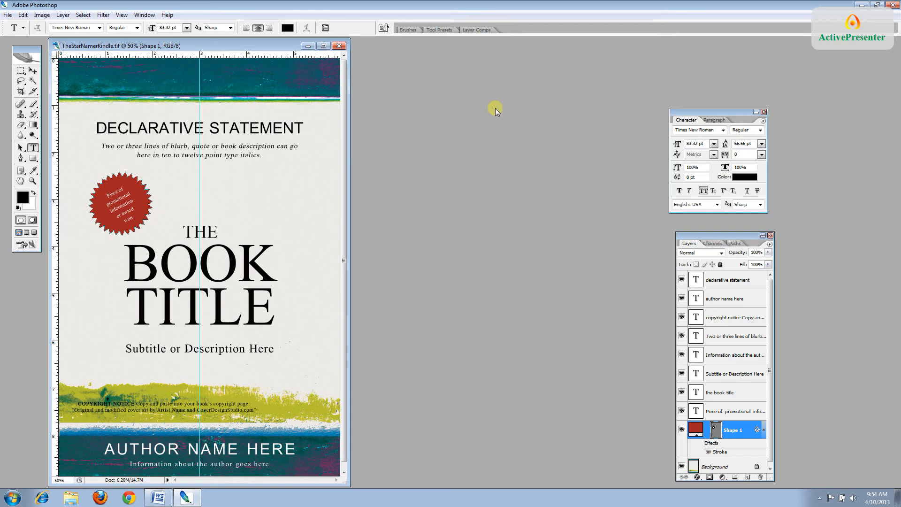
mouse_move(708, 238)
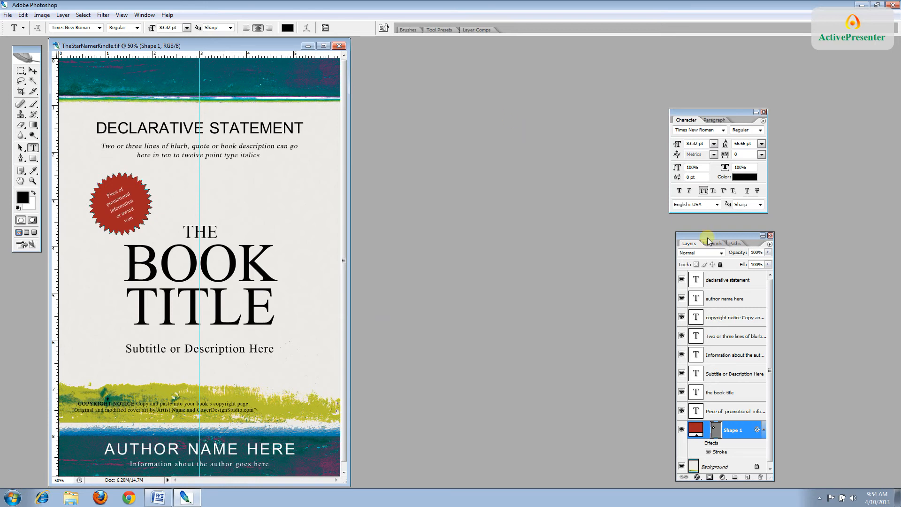
mouse_move(708, 131)
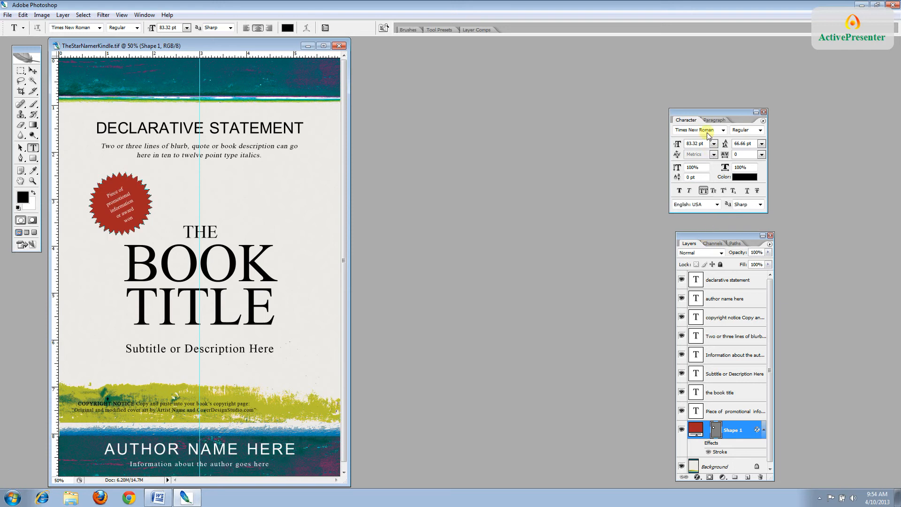
mouse_move(252, 113)
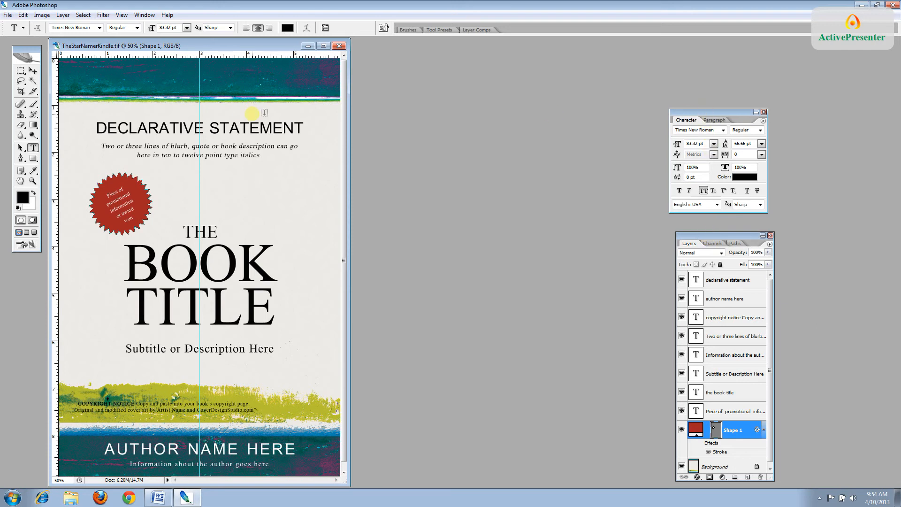
mouse_move(33, 55)
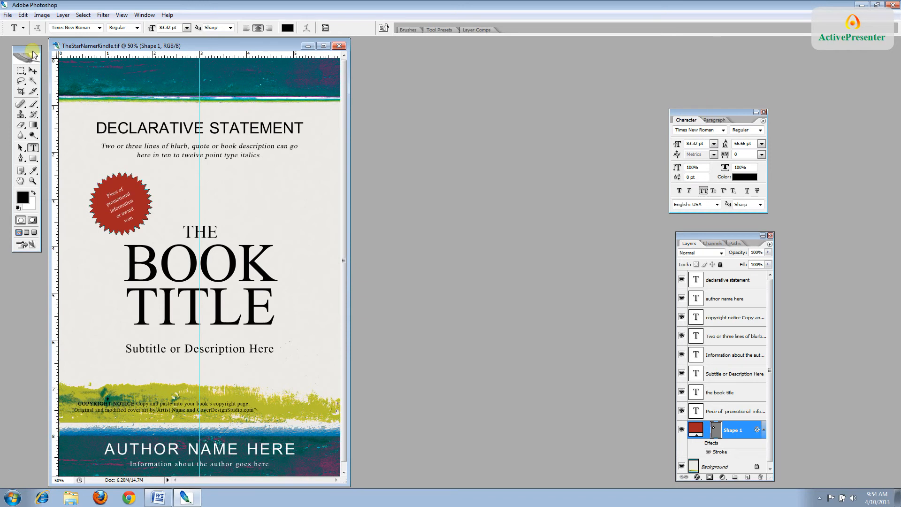
left_click(145, 14)
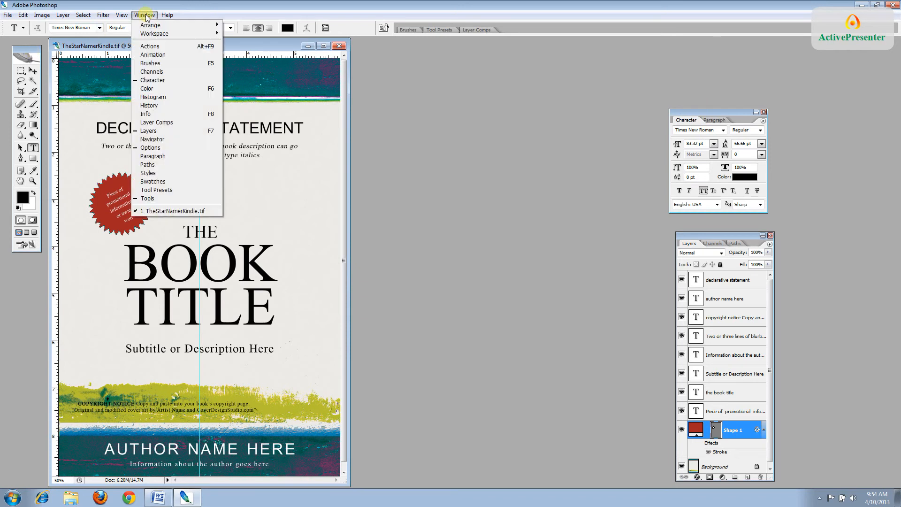
mouse_move(153, 80)
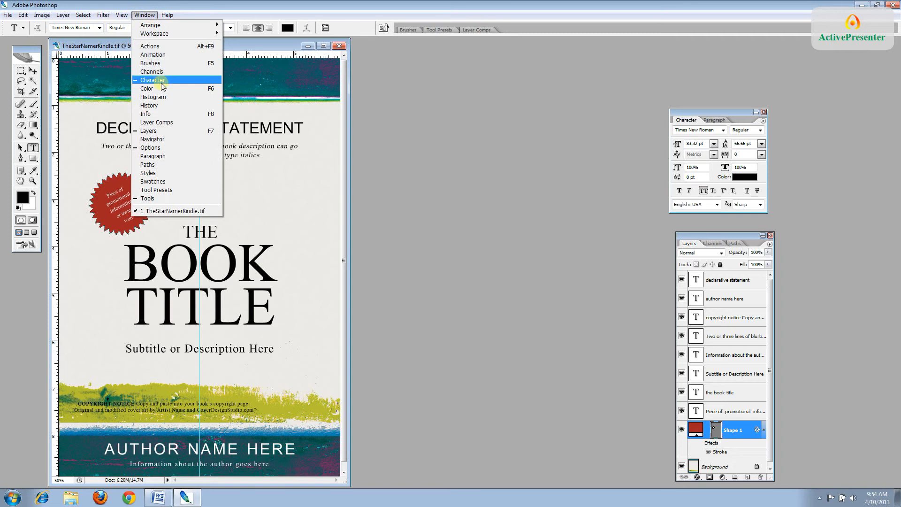
mouse_move(163, 131)
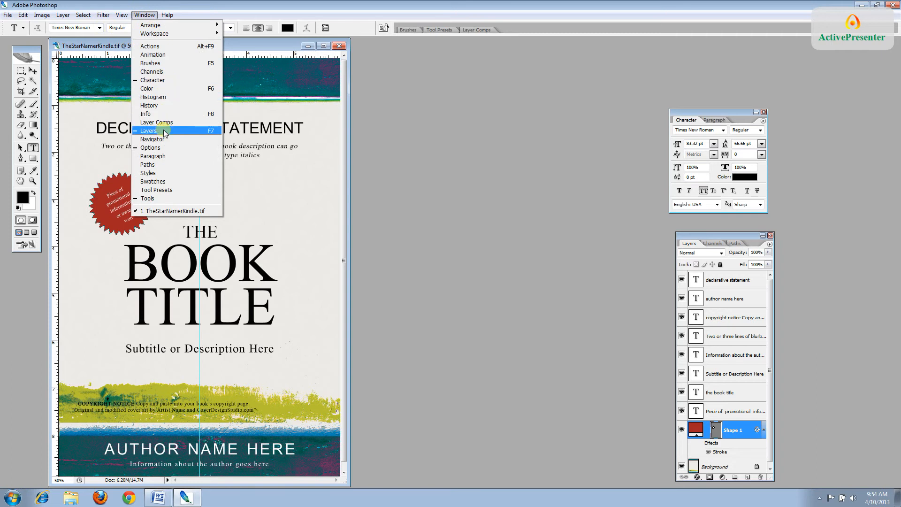
mouse_move(147, 198)
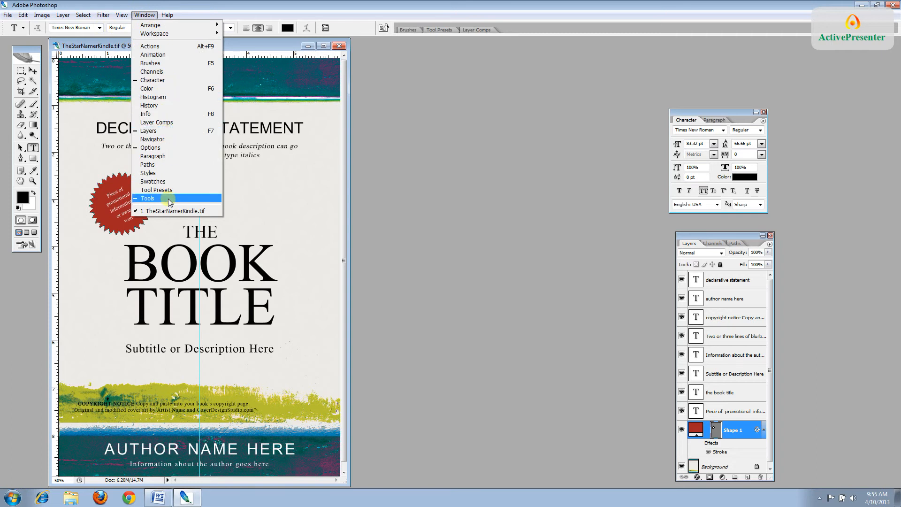
left_click(148, 198)
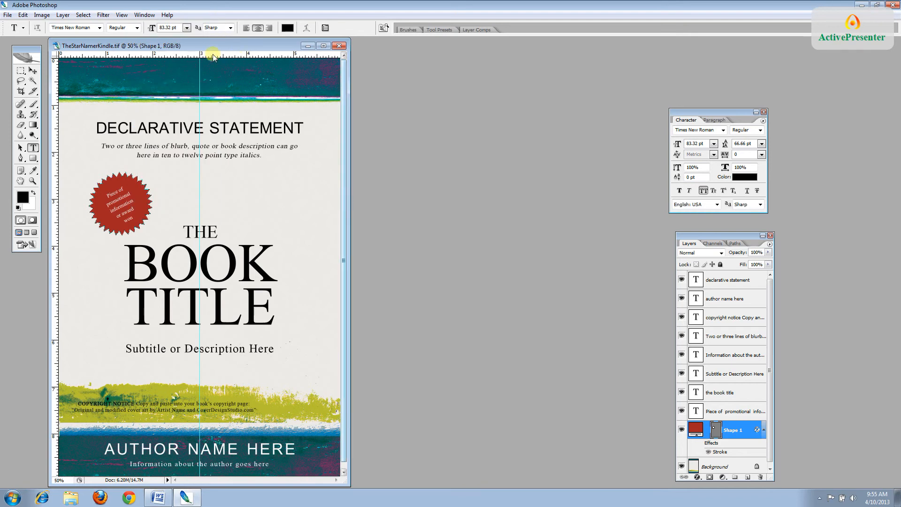
left_click(121, 14)
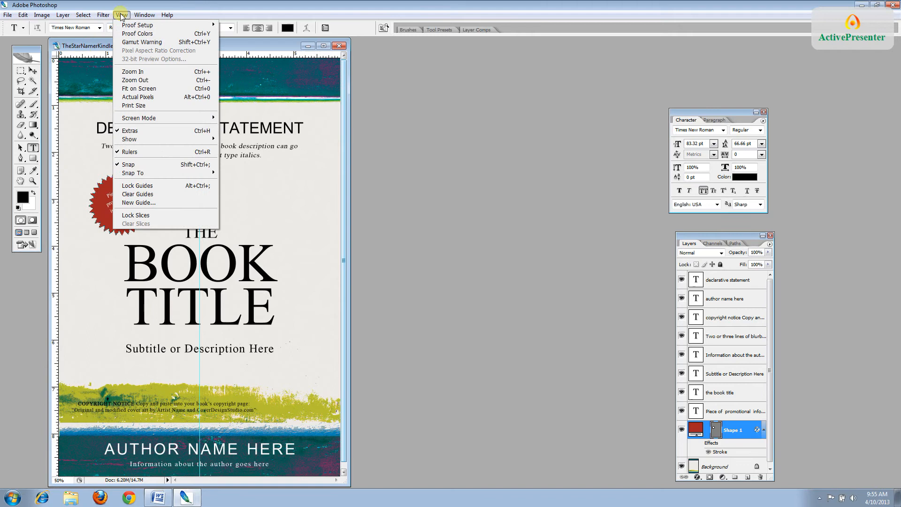
mouse_move(142, 152)
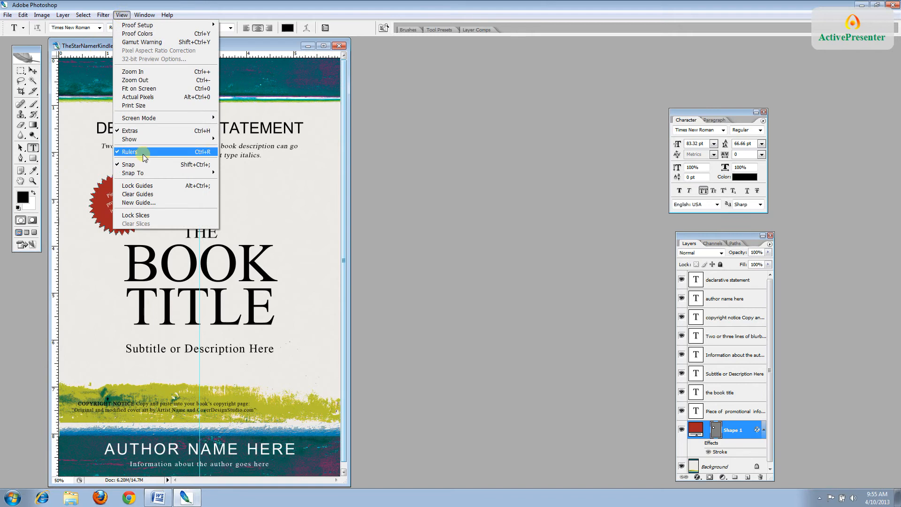
mouse_move(268, 206)
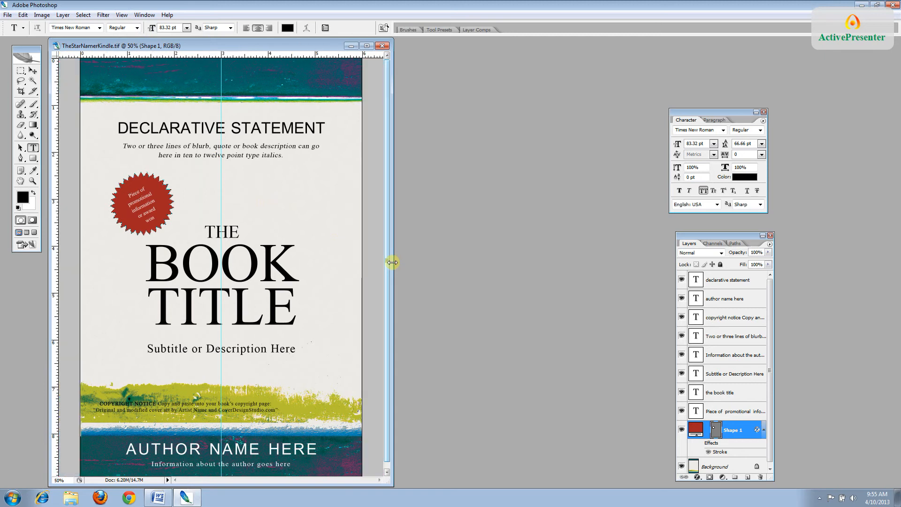
mouse_move(242, 88)
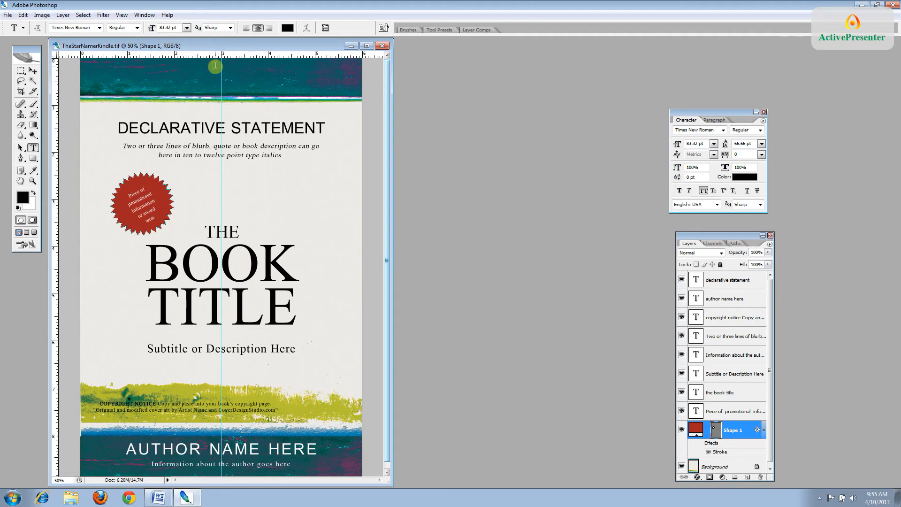
mouse_move(408, 205)
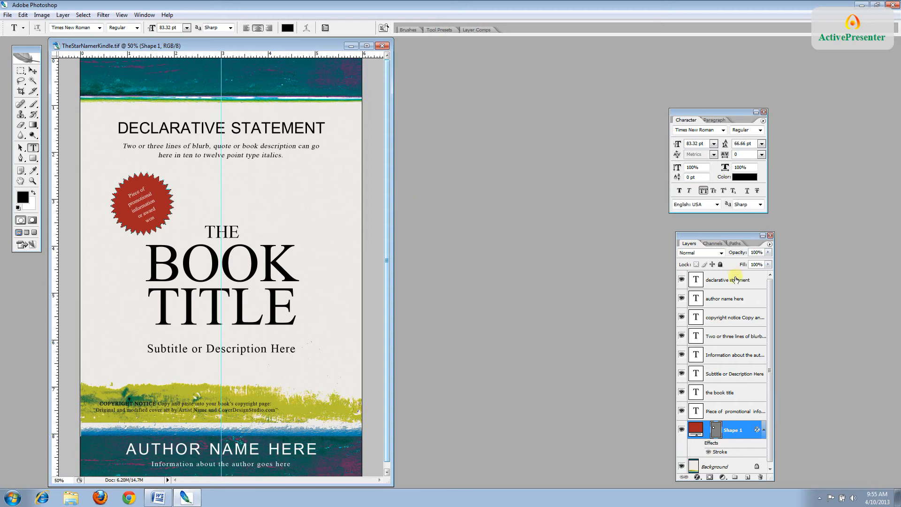
mouse_move(739, 367)
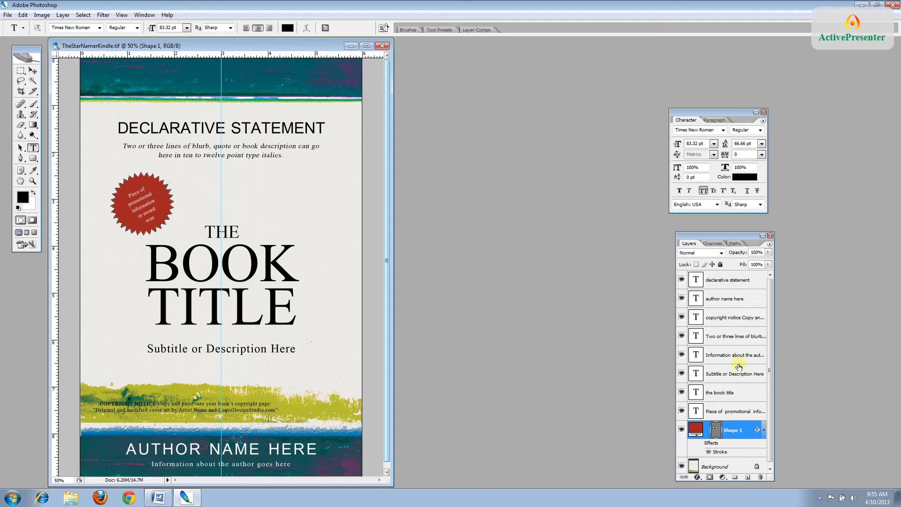
mouse_move(734, 357)
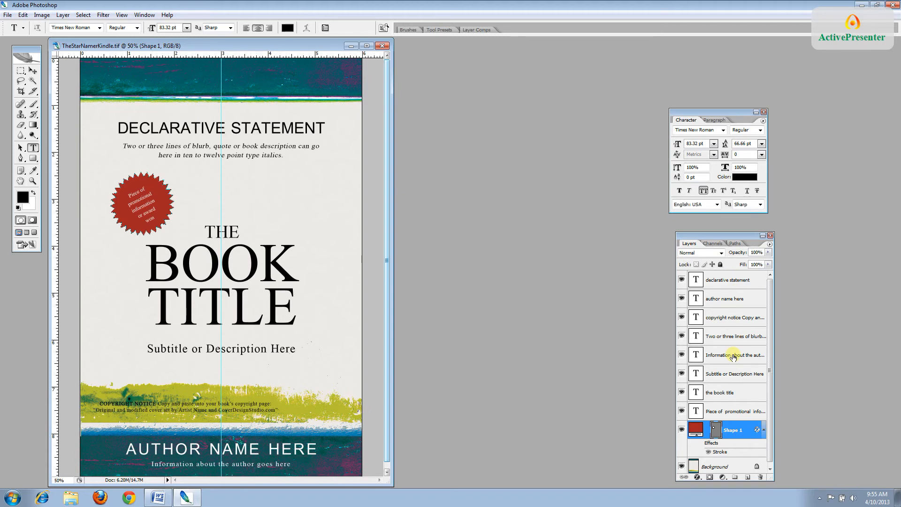
- Select the copyright notice layer and highlight its cover-art credit line at 100% zoom
left_click(736, 355)
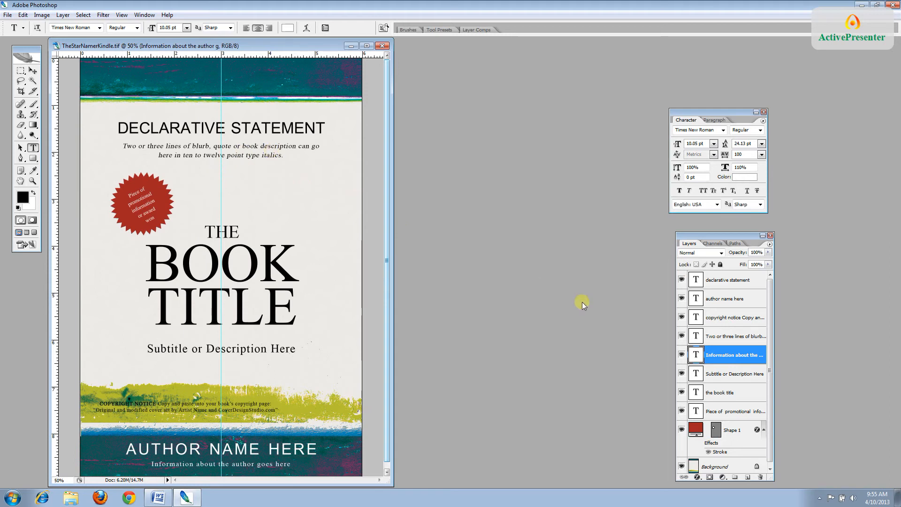
left_click(680, 317)
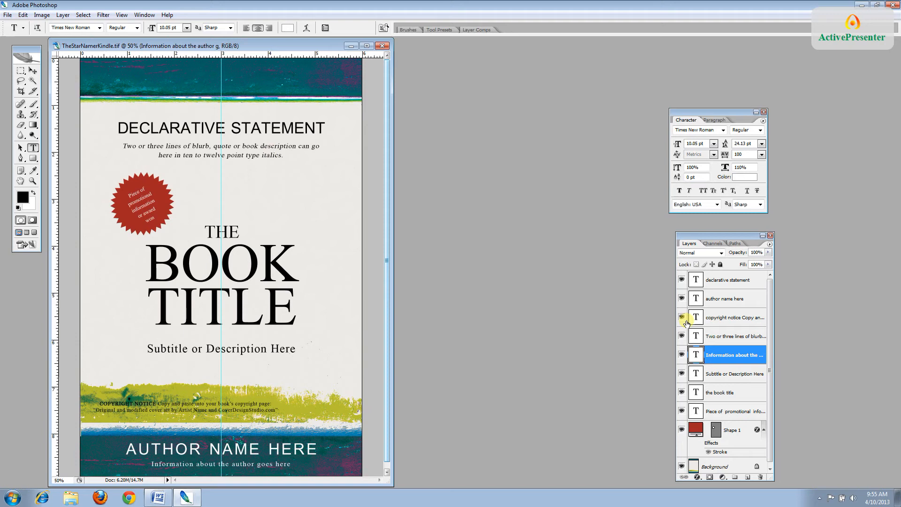
mouse_move(734, 317)
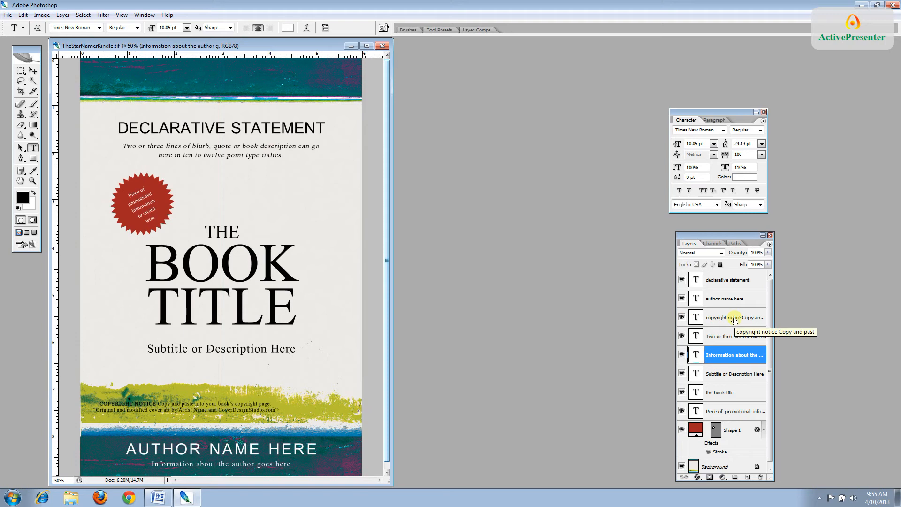
left_click(731, 317)
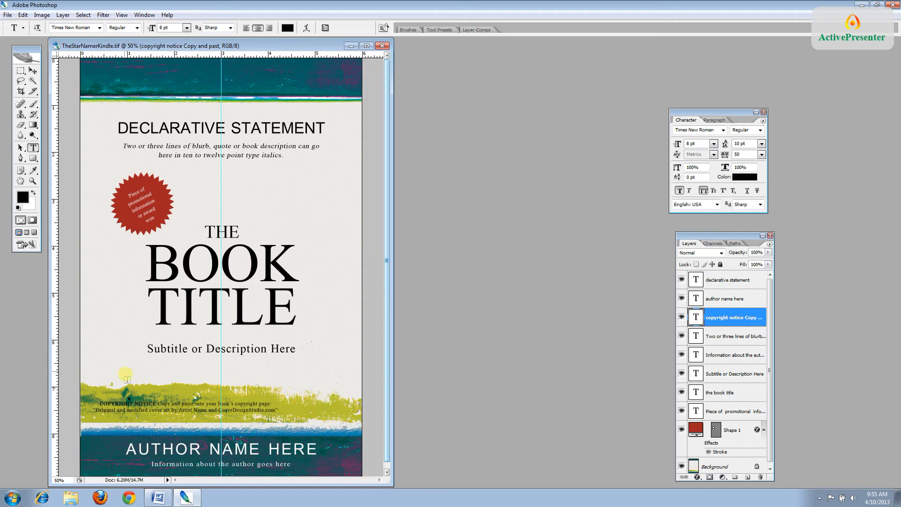
mouse_move(34, 149)
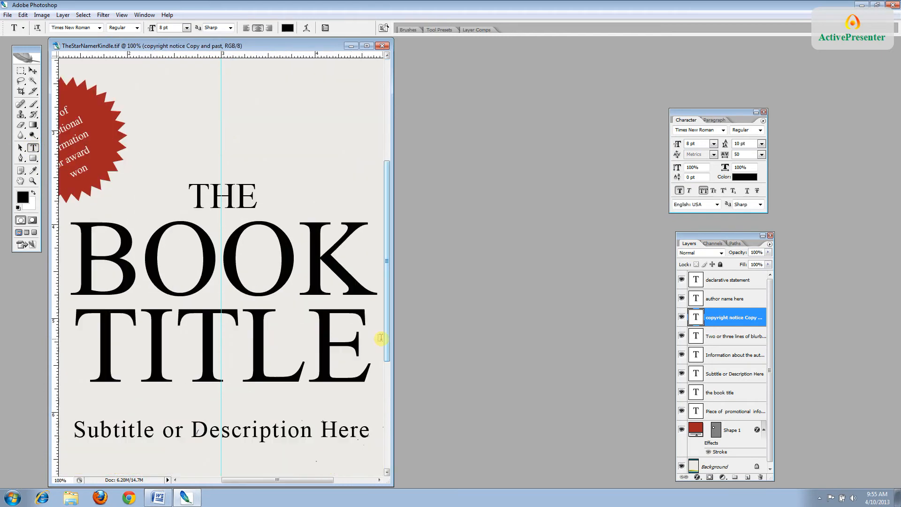
scroll("down", 3)
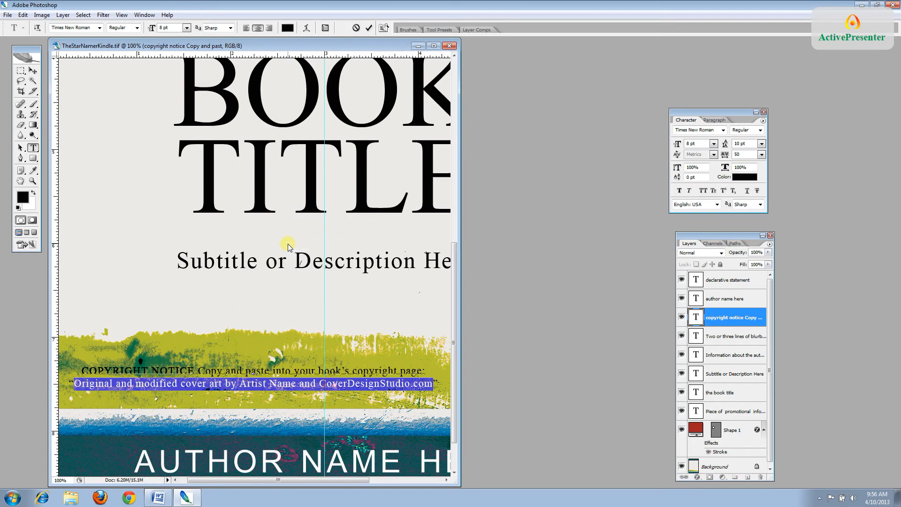
- Copy the credit line and paste 'Original and modified cover art by Artist Name and CoverDesignStudio.com' into the Word copyright page
left_click(22, 14)
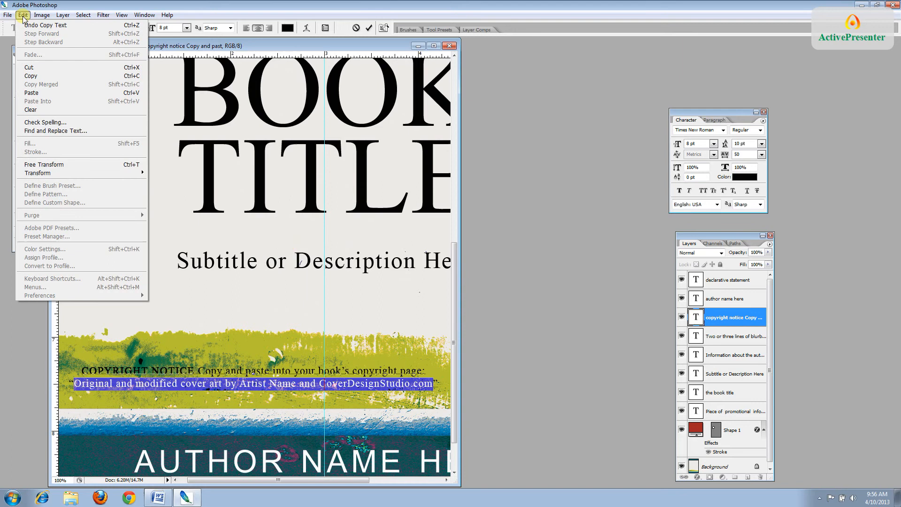
mouse_move(63, 102)
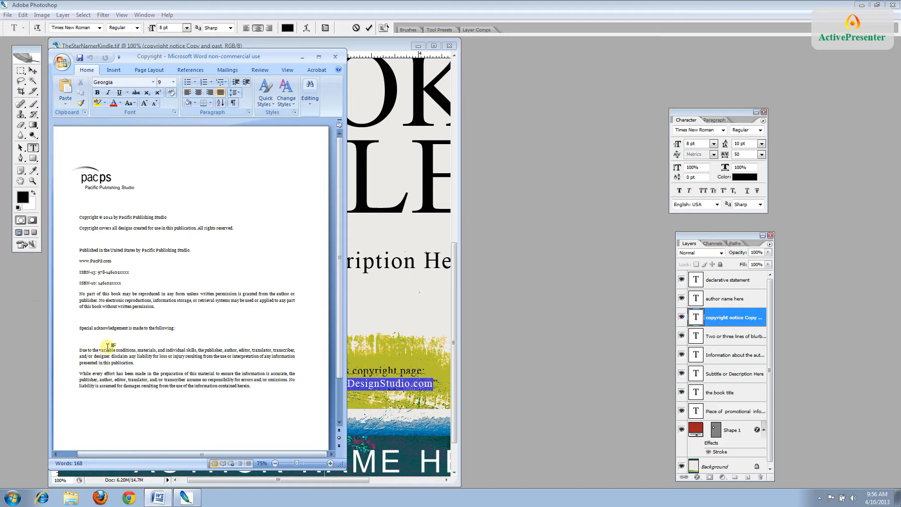
type("Original and modified cover art by Artist Name and CoverDesignStudio.com")
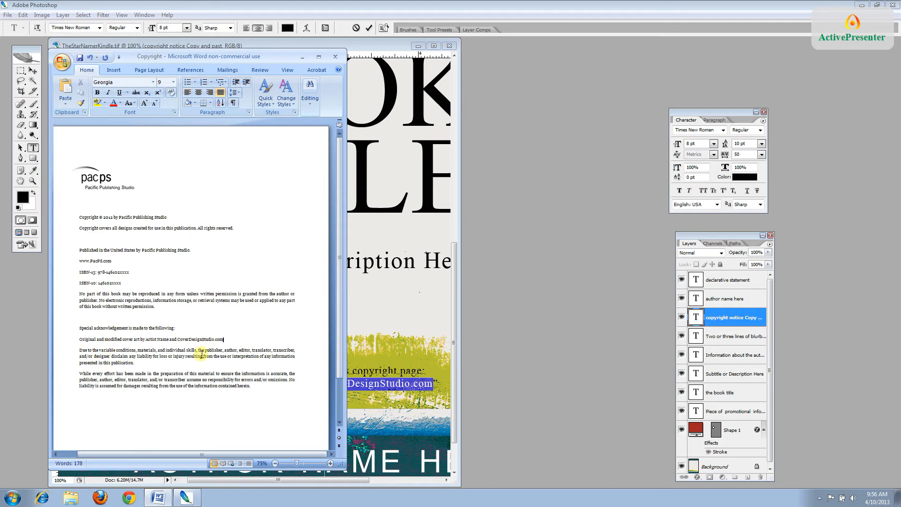
mouse_move(171, 246)
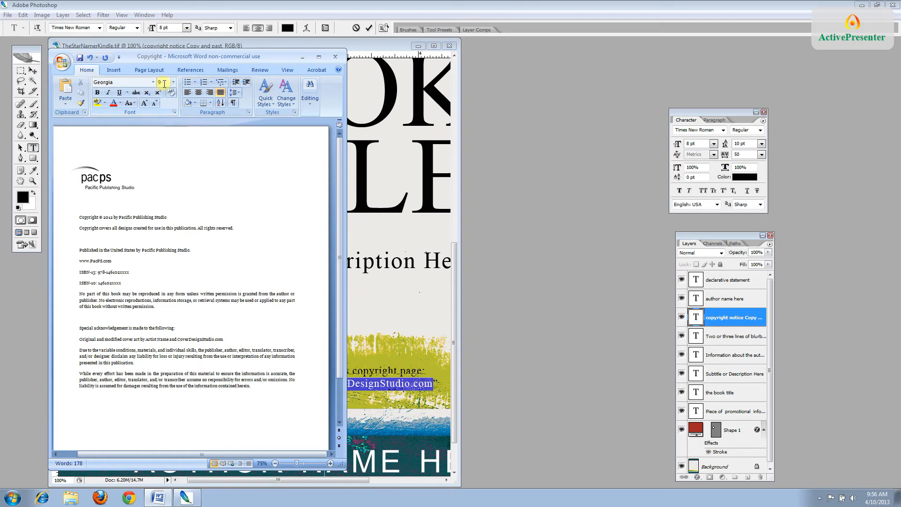
mouse_move(165, 83)
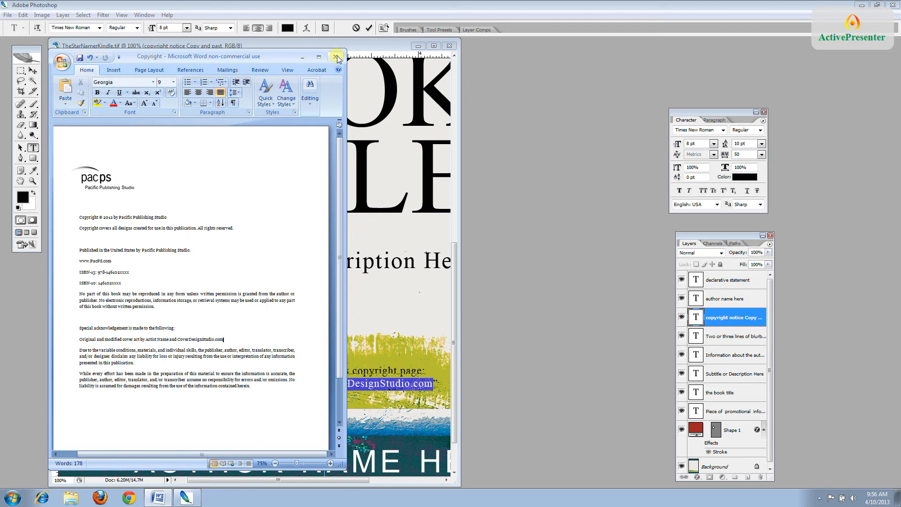
- Return from Word, hide the copyright notice layer and zoom out to the title layer
left_click(337, 56)
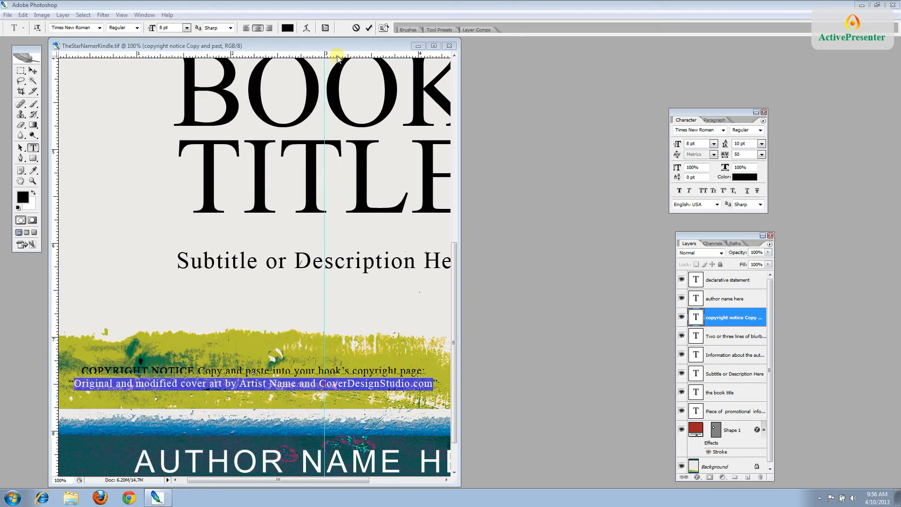
mouse_move(423, 343)
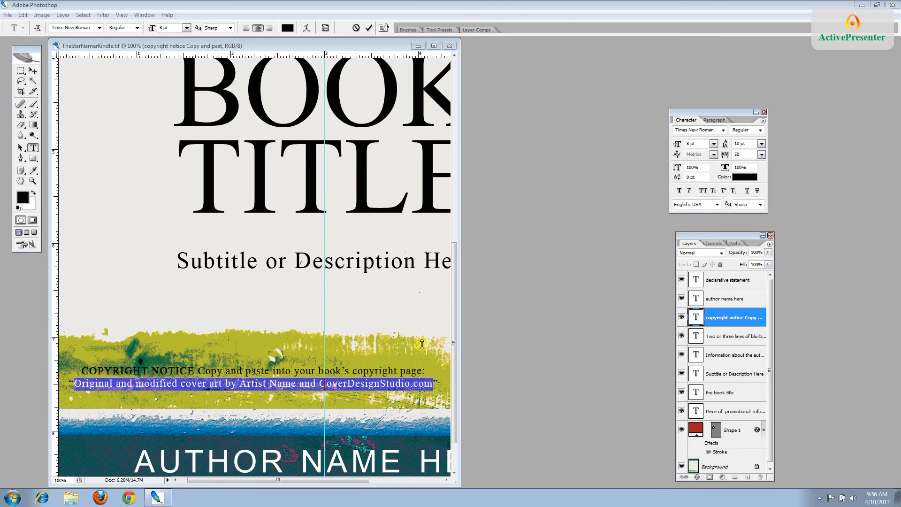
mouse_move(456, 367)
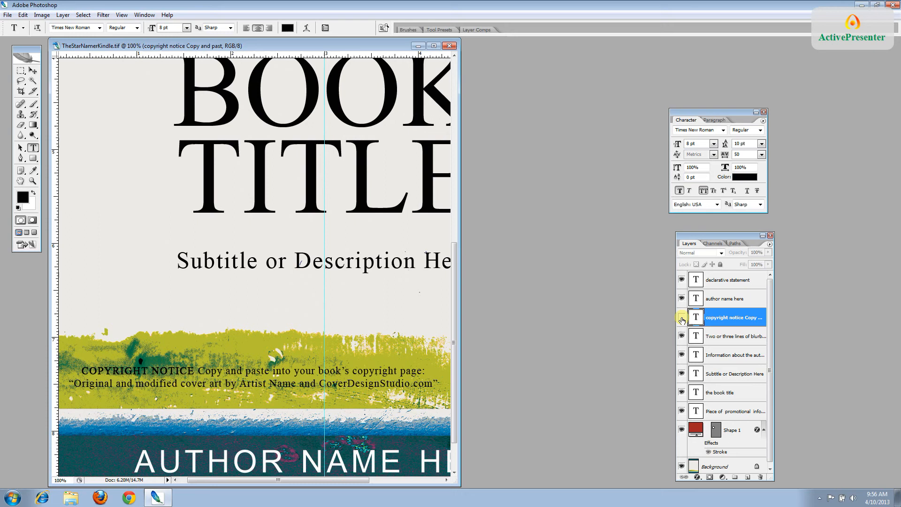
left_click(682, 317)
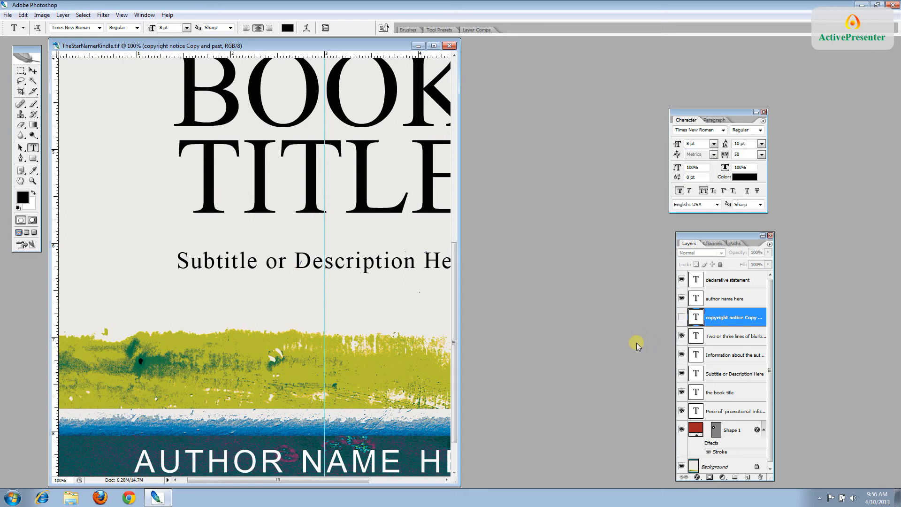
key("ctrl+minus")
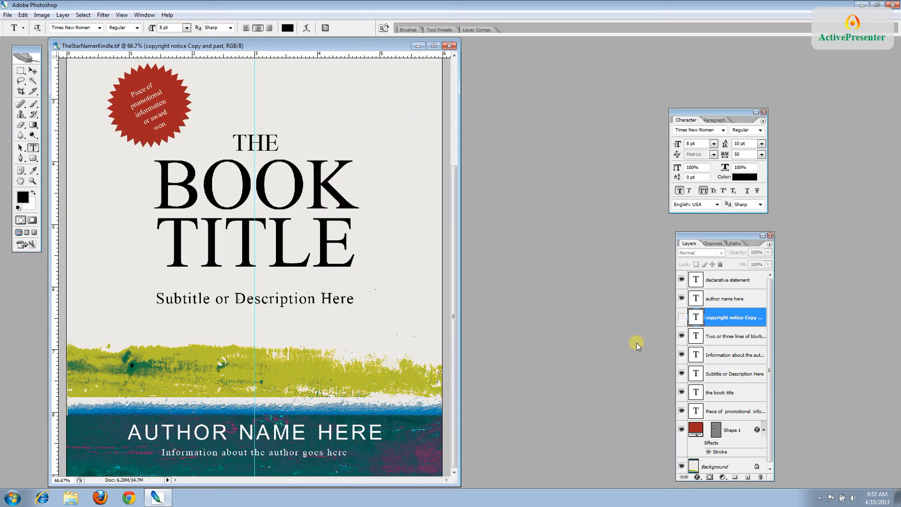
left_click(724, 393)
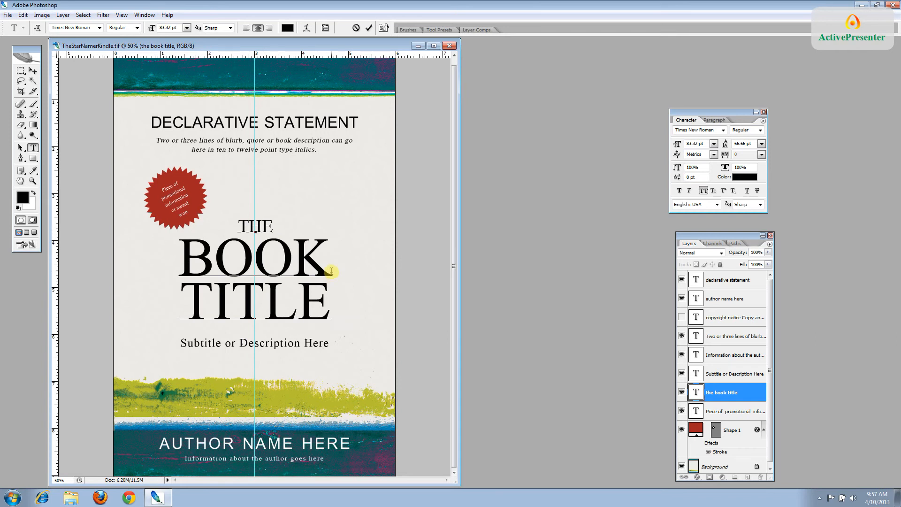
- Replace BOOK with STAR and TITLE with NAMER so the title reads THE STAR NAMER
double_click(254, 271)
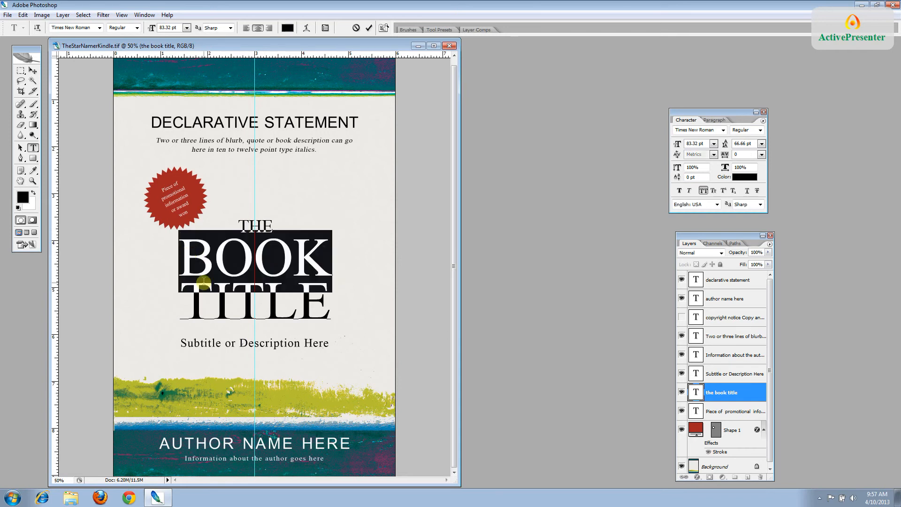
type("STAR")
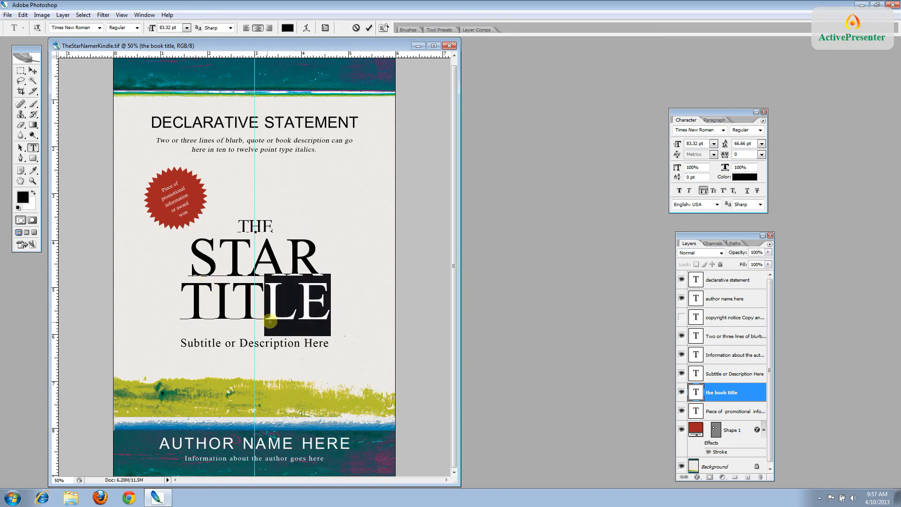
type("NAMER")
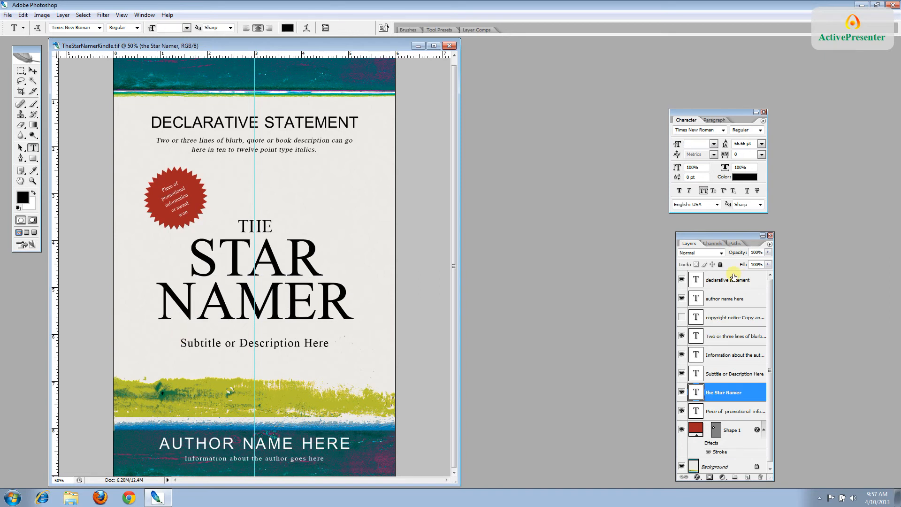
left_click(730, 280)
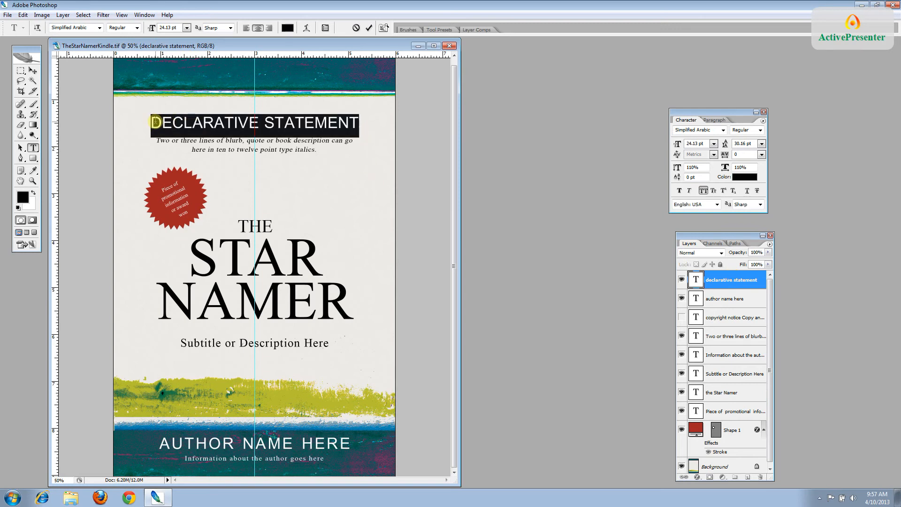
type("DEFINITIVE GUIDE")
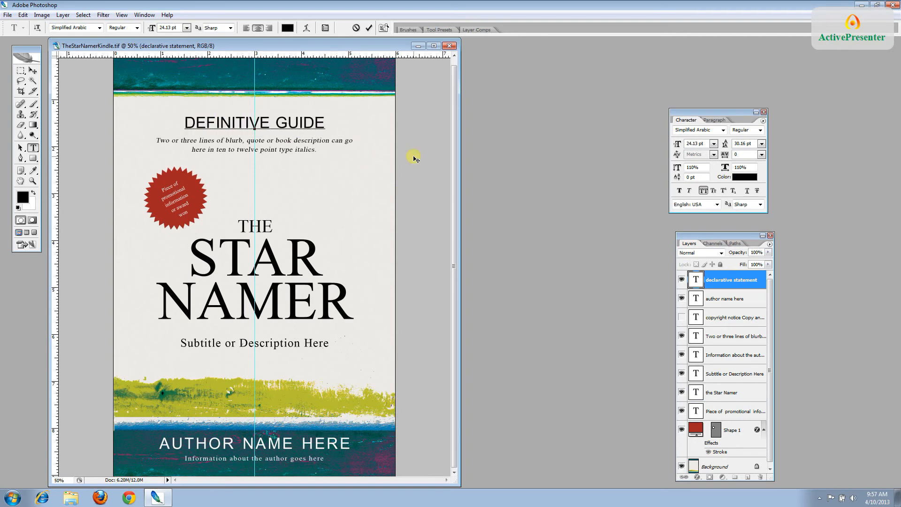
left_click(726, 298)
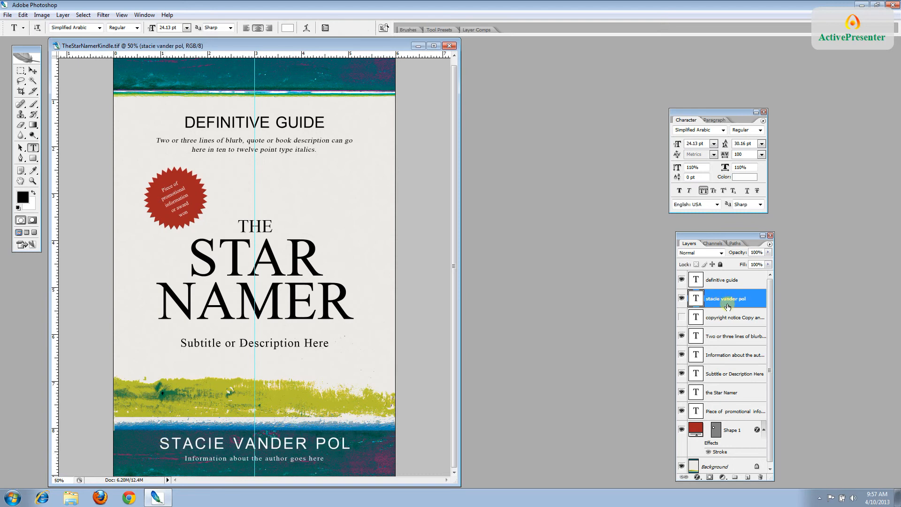
mouse_move(718, 320)
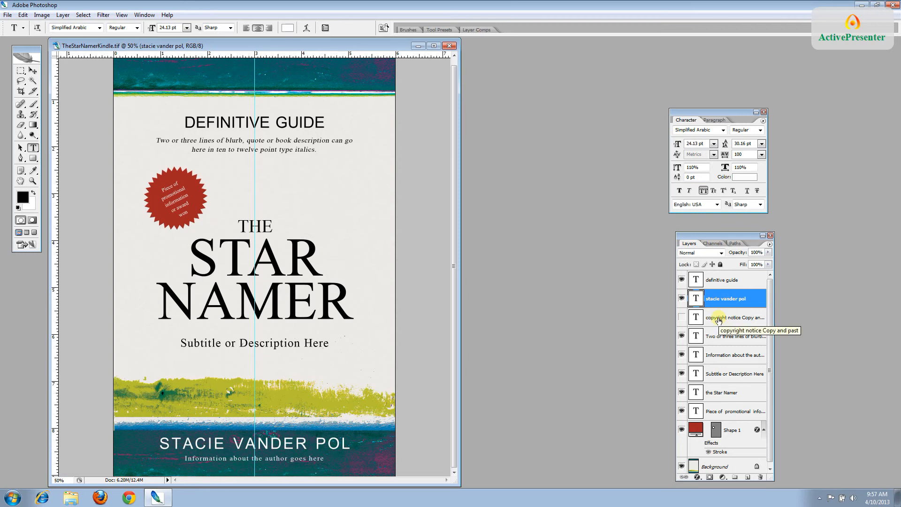
mouse_move(714, 338)
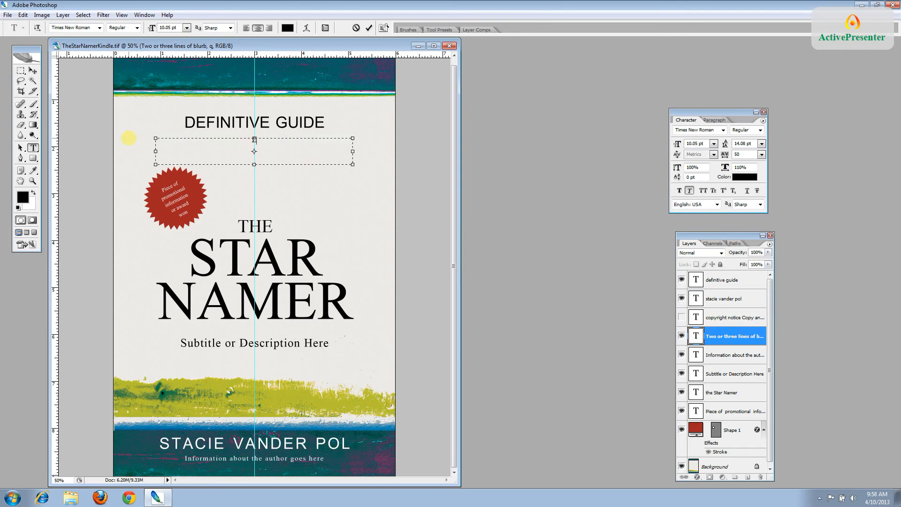
- Type the blurb 'Everything you need to know about naming your own stars, including recommended organizations.'
type("Everything you need to know about")
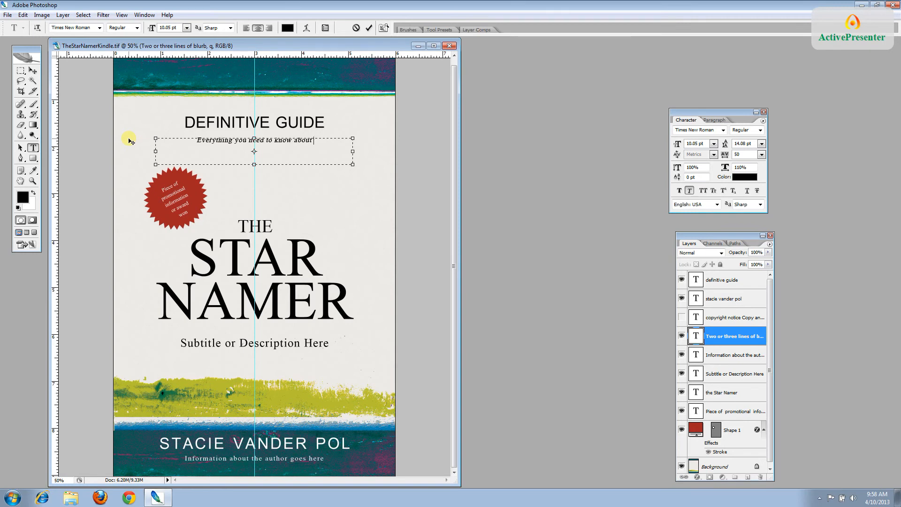
type("naming your own stars")
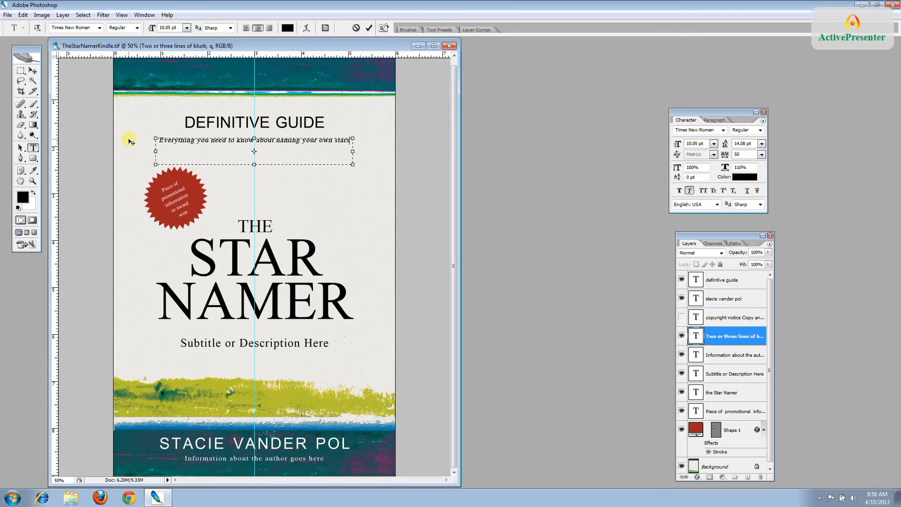
type("incl")
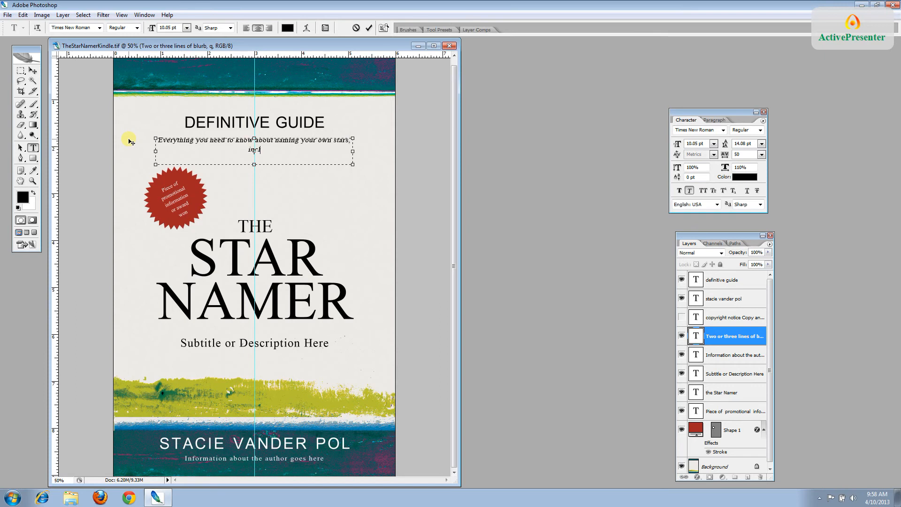
type("luding")
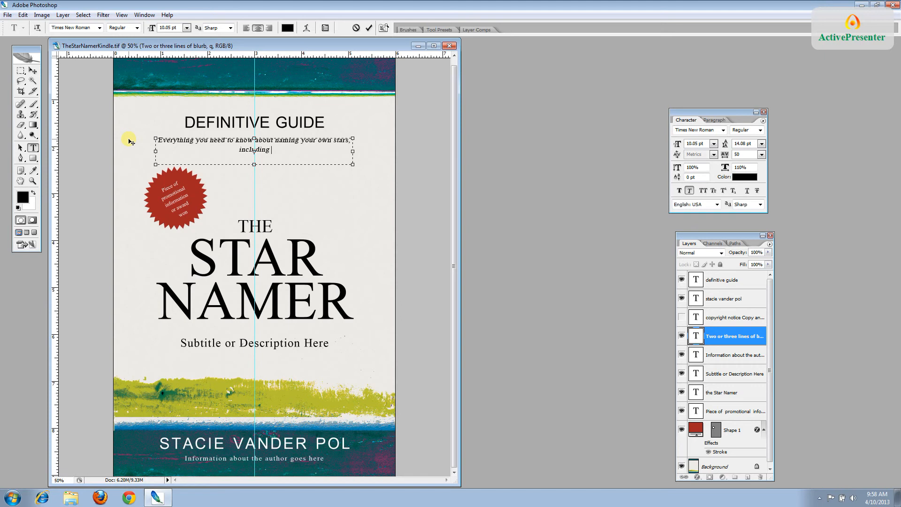
type("a list of t")
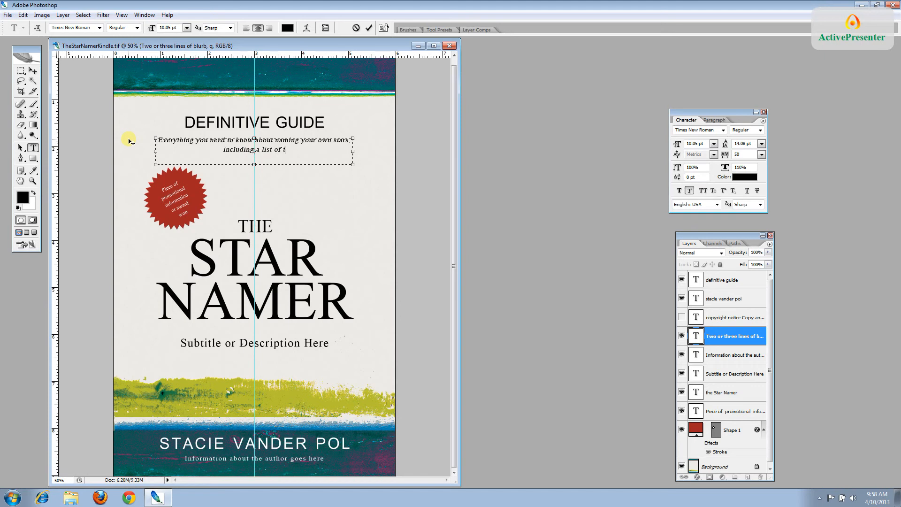
type("recommended")
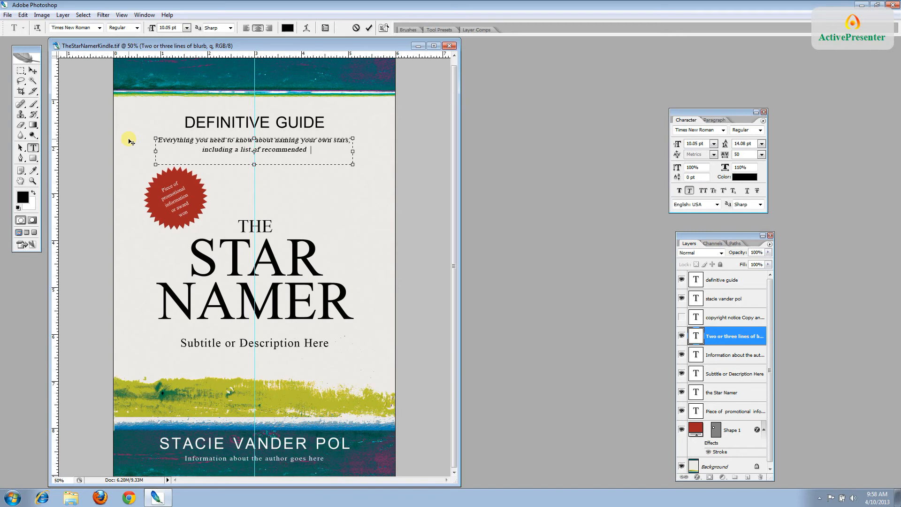
type("organizations.")
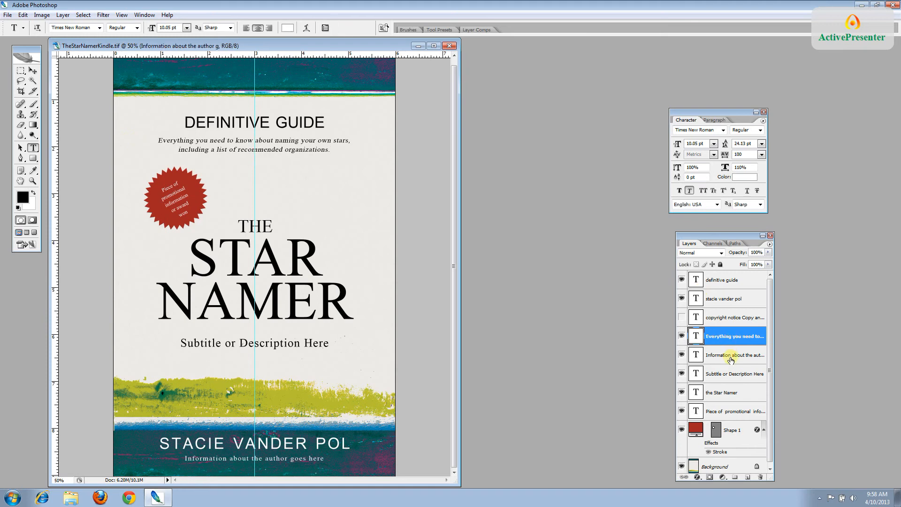
- Set the author information line to 'Night sky gazer and star naming expert'
left_click(734, 355)
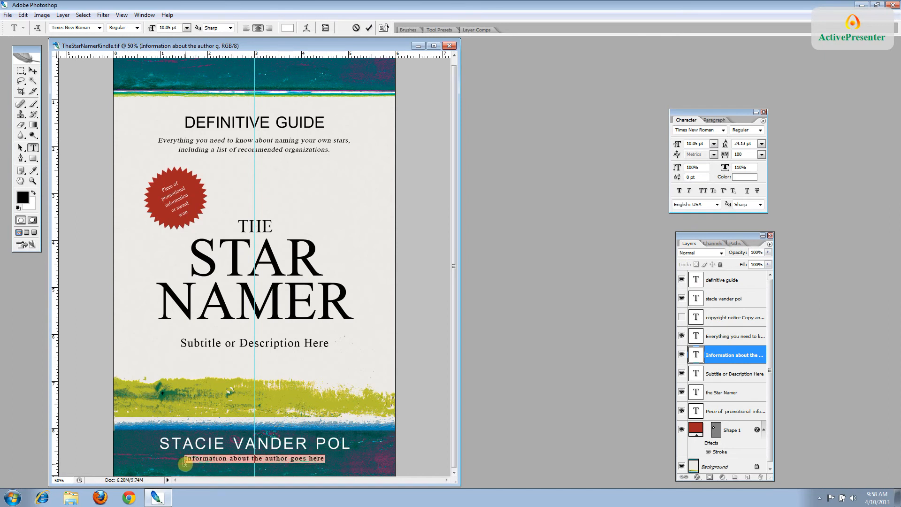
type("Night sky")
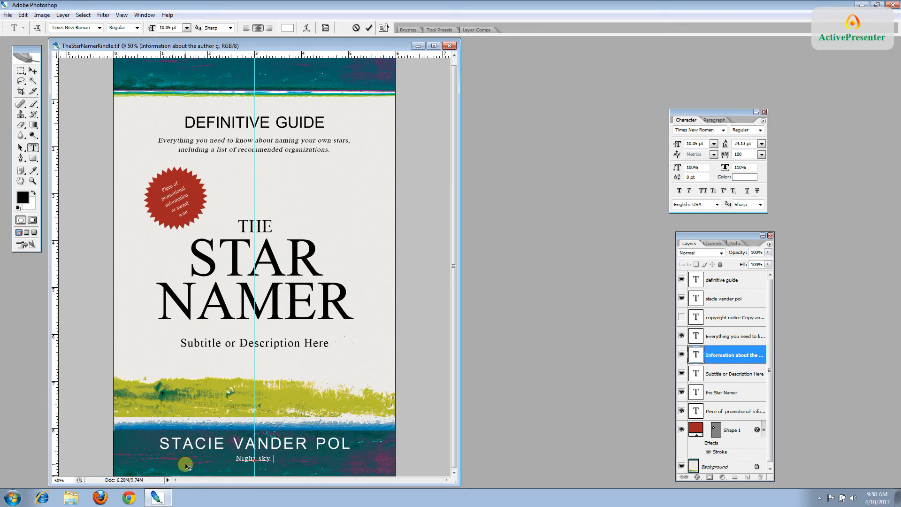
type("gazer and star naming exper")
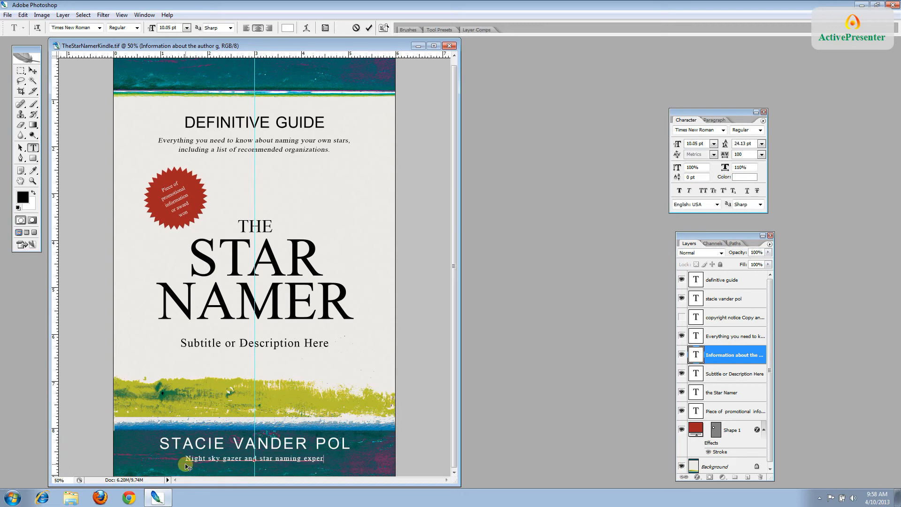
type("t")
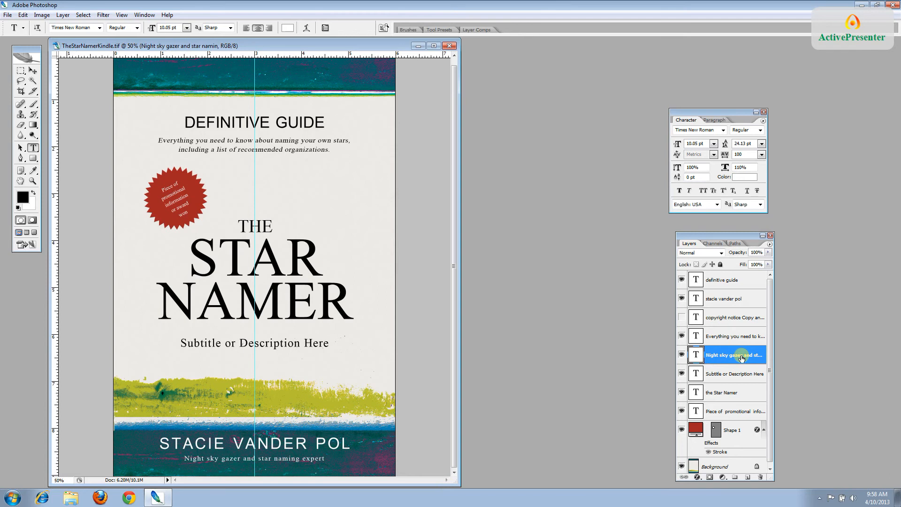
left_click(734, 374)
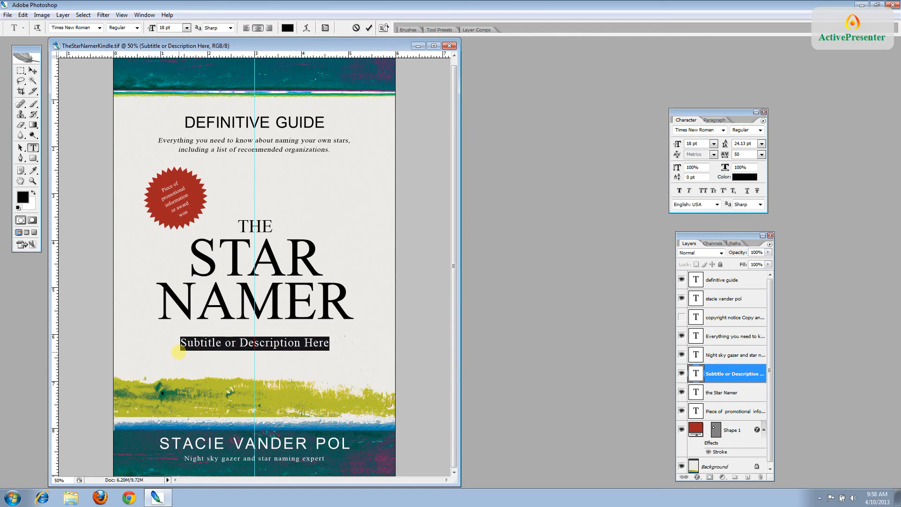
- Set the subtitle to 'The universe is your oyster' and move on to the badge layer
type("The universe is")
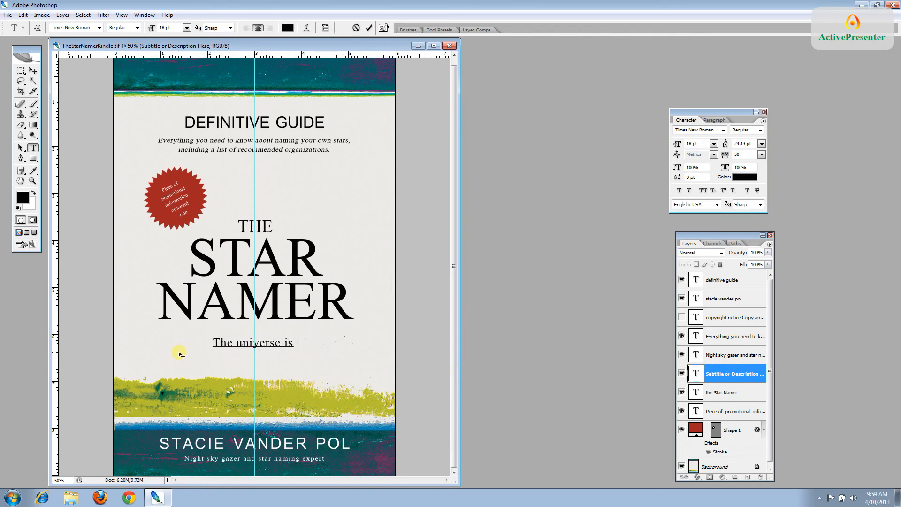
type("your oyster")
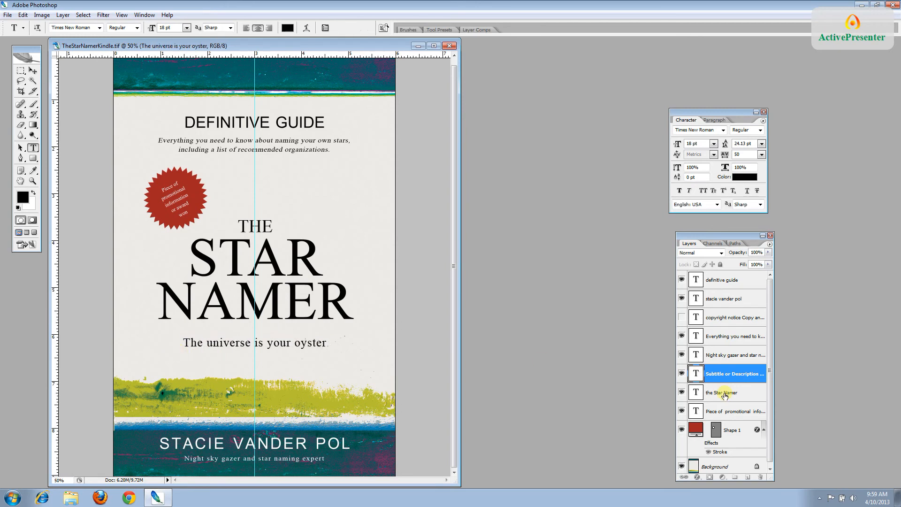
left_click(721, 392)
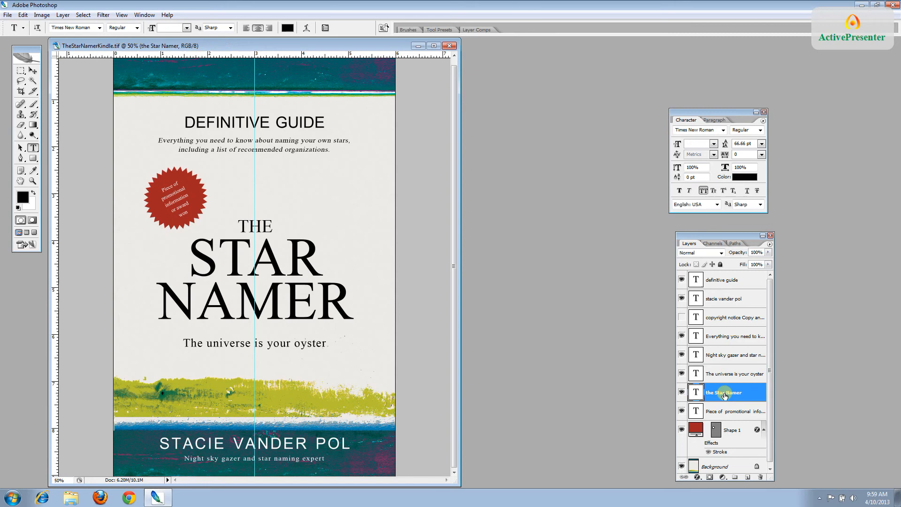
mouse_move(727, 414)
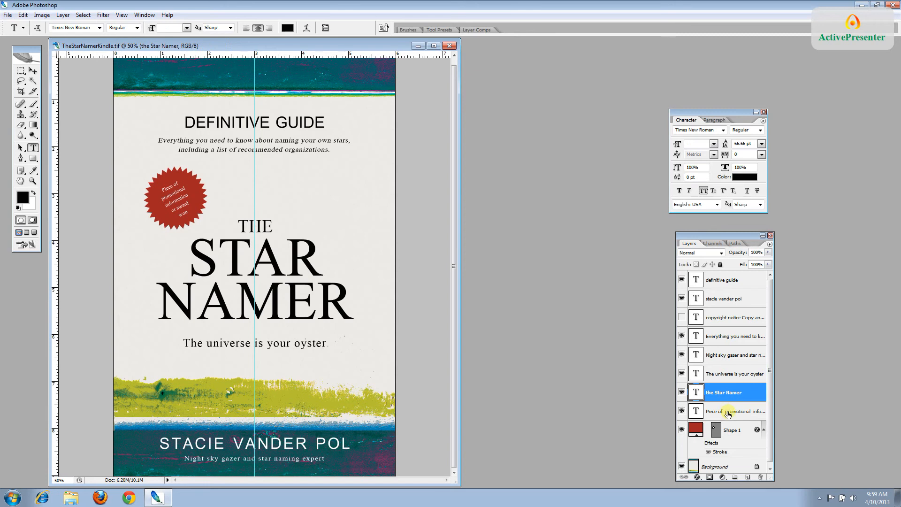
left_click(734, 411)
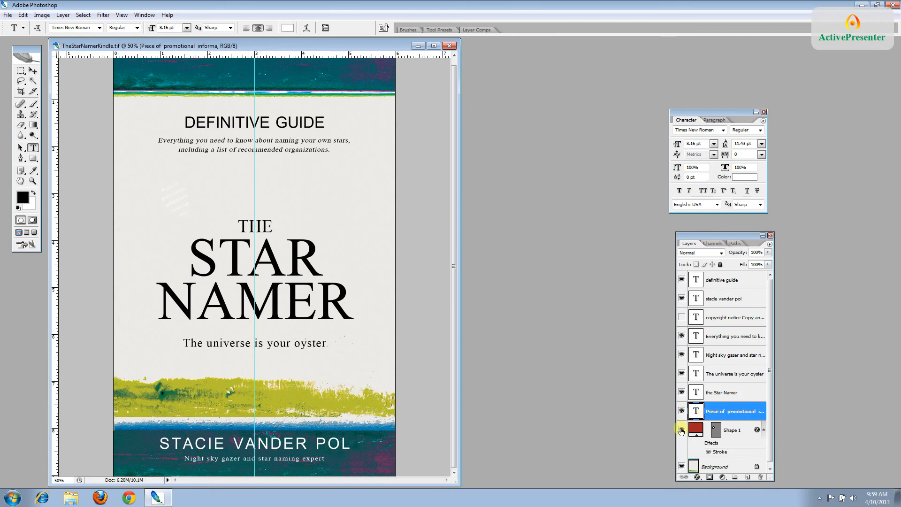
- Reword the starburst badge to 'The most complete resource on the topic'
left_click(682, 431)
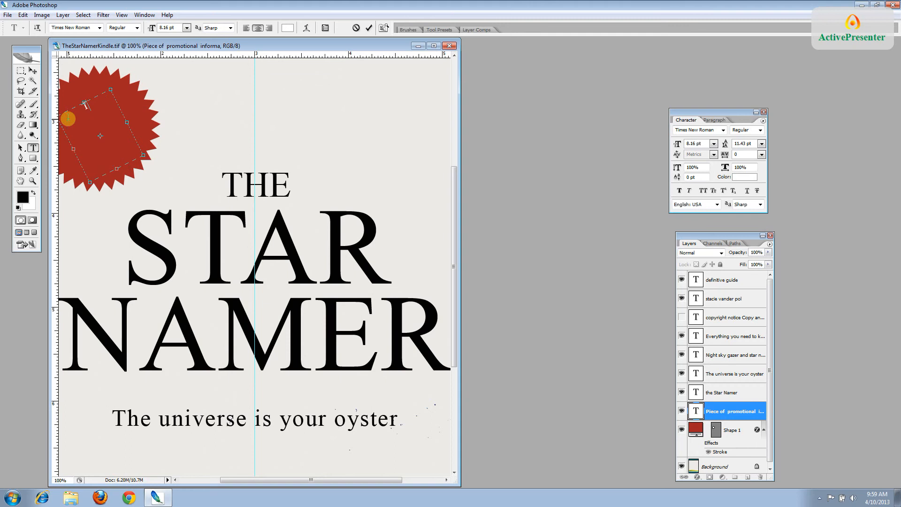
type("The most complete")
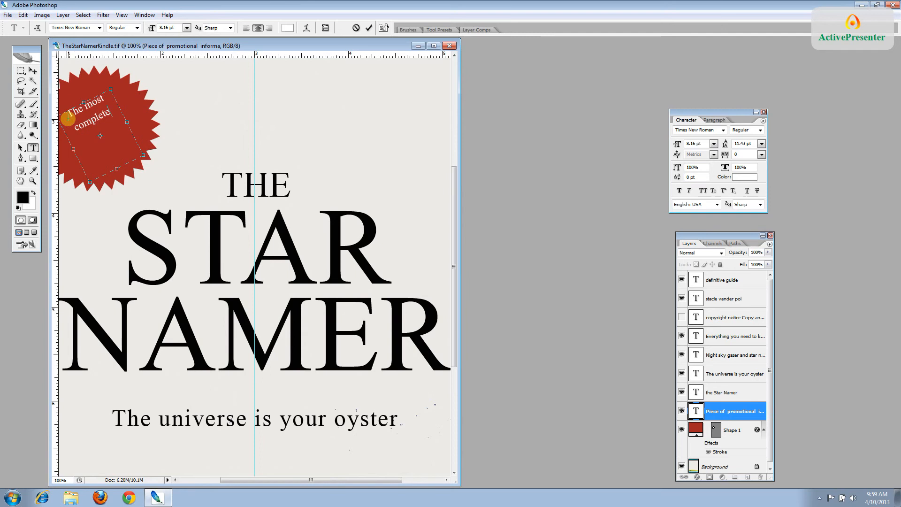
type("res")
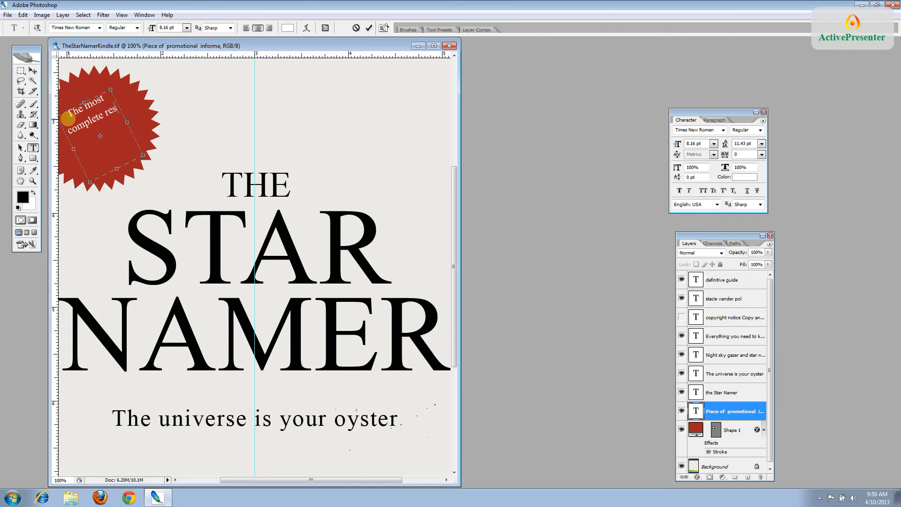
type("resource on the topic")
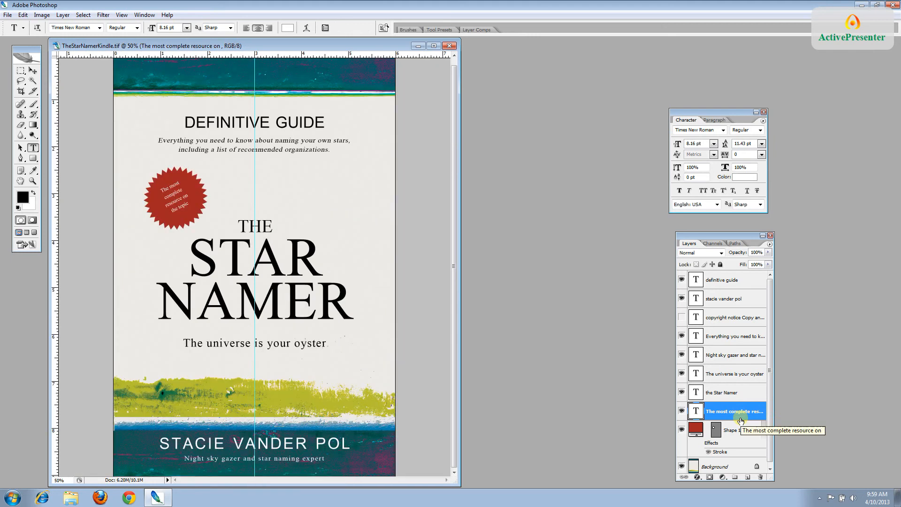
mouse_move(424, 466)
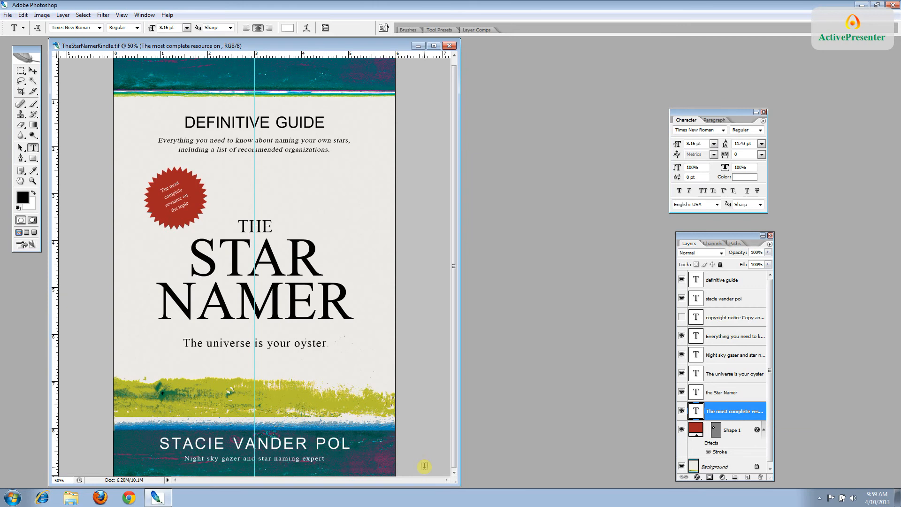
mouse_move(719, 298)
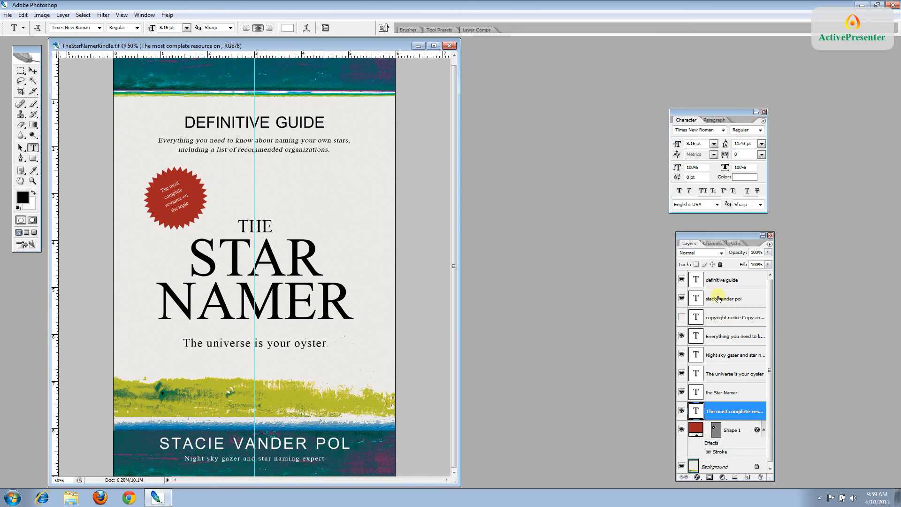
- Edit the bottom author text layer to read JONATHAN LEE VANDER POL and commit it
left_click(727, 299)
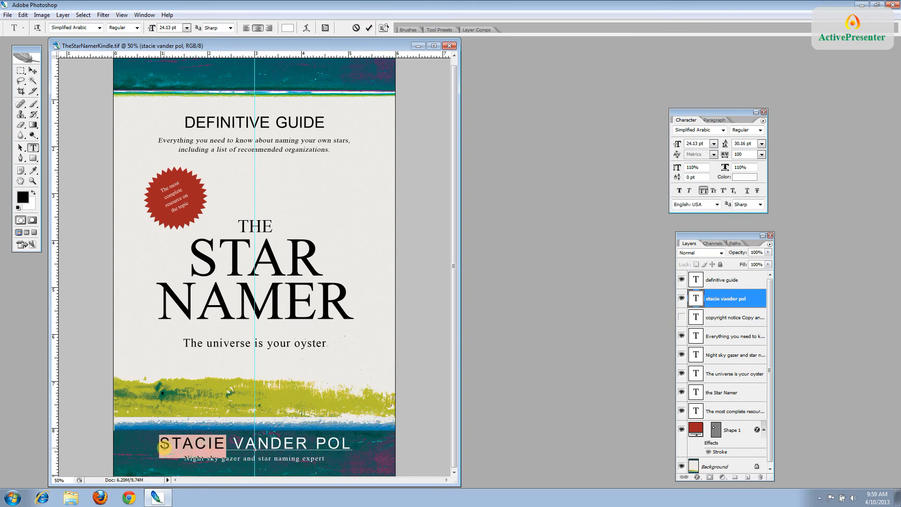
type("JONATHAN LE")
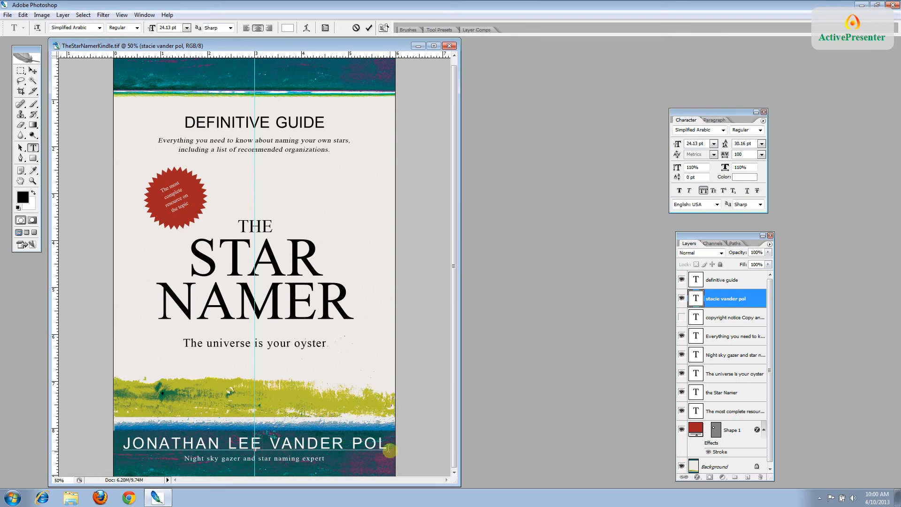
mouse_move(430, 435)
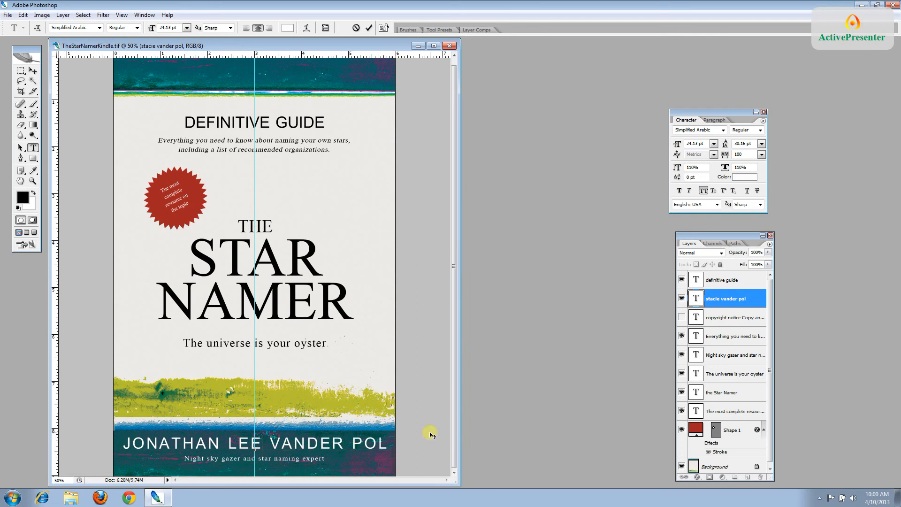
double_click(725, 299)
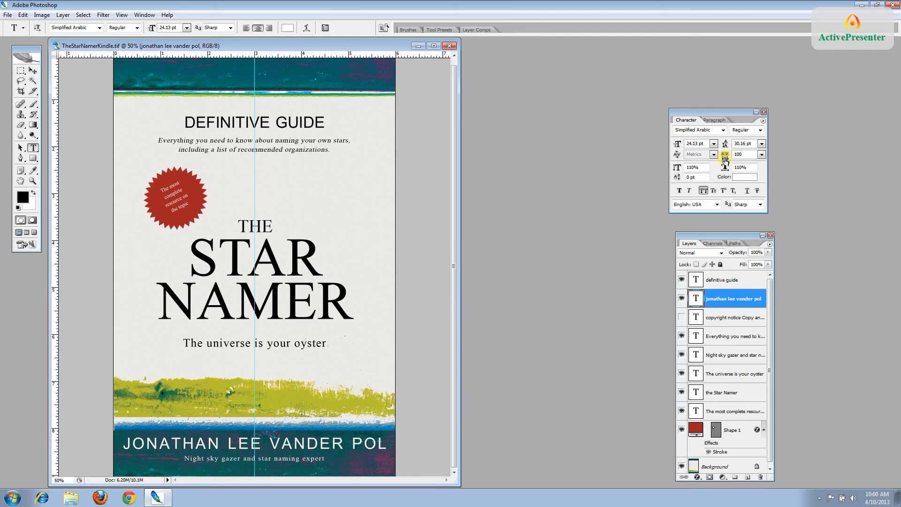
mouse_move(762, 156)
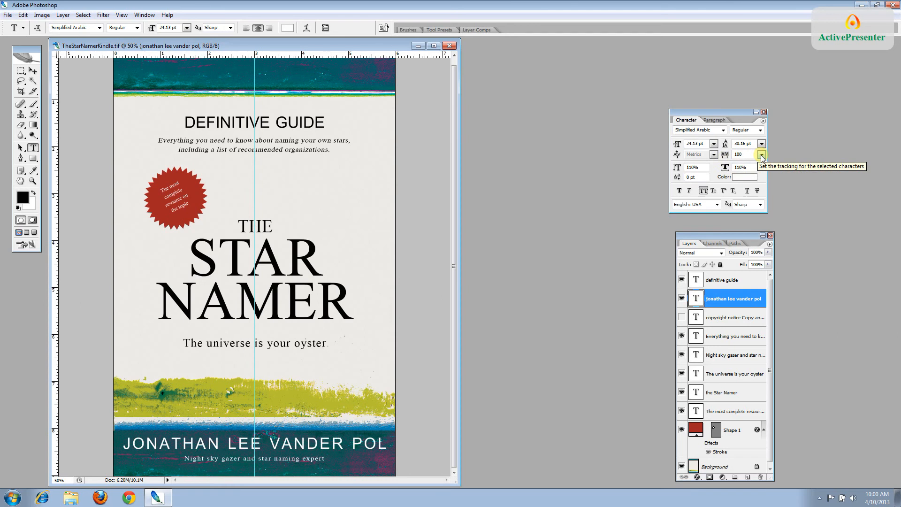
- Set the author name's tracking to 0 in the Character panel
left_click(762, 157)
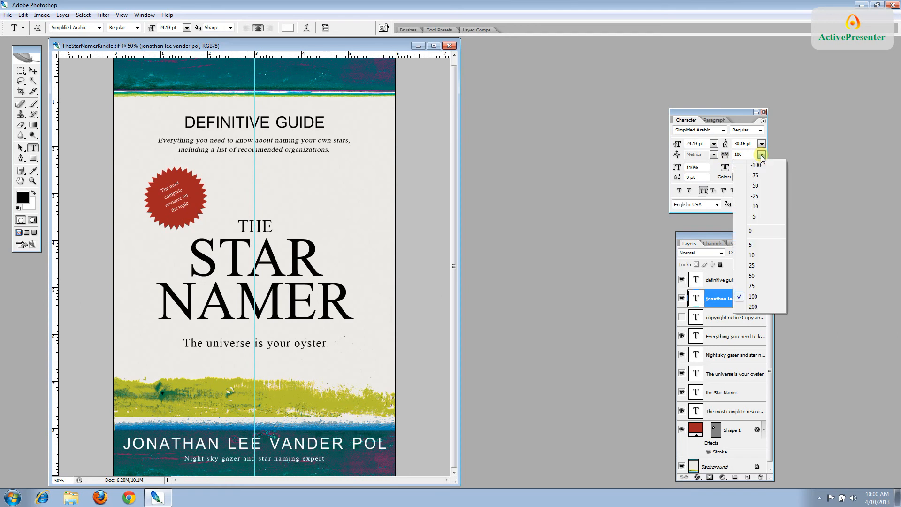
mouse_move(759, 231)
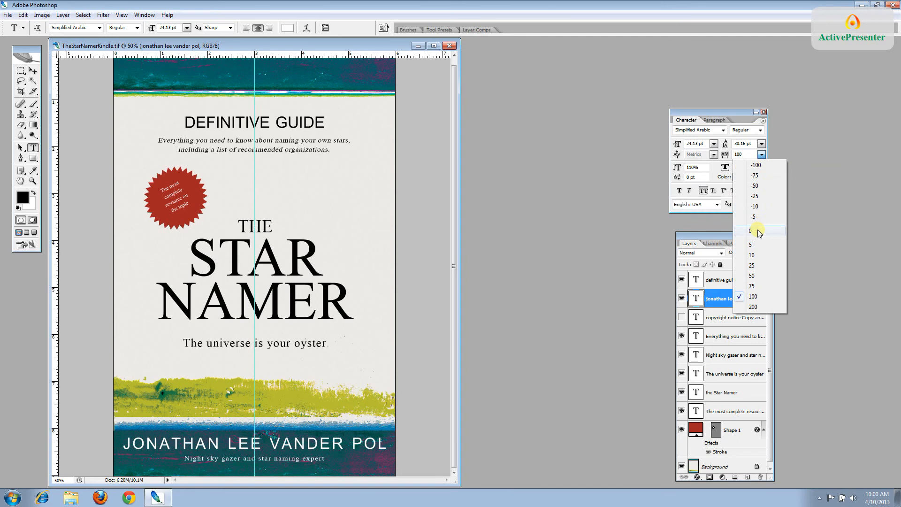
left_click(751, 231)
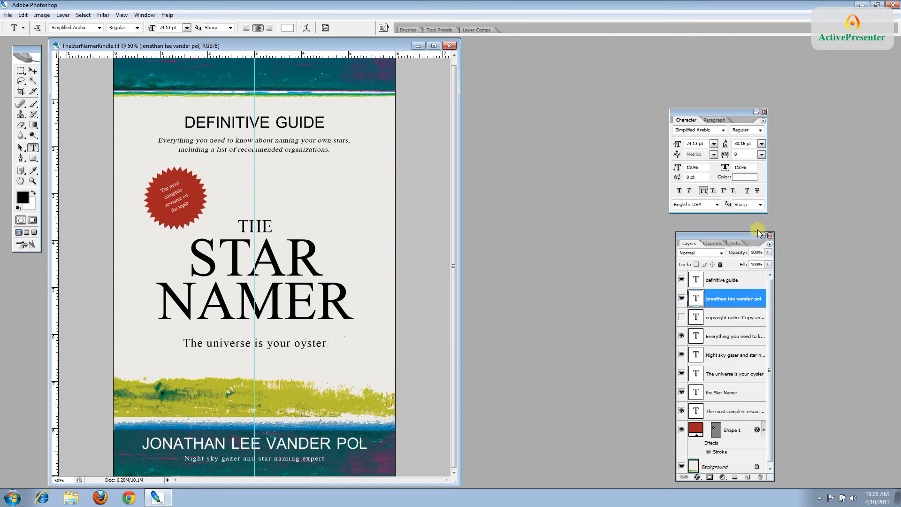
mouse_move(739, 391)
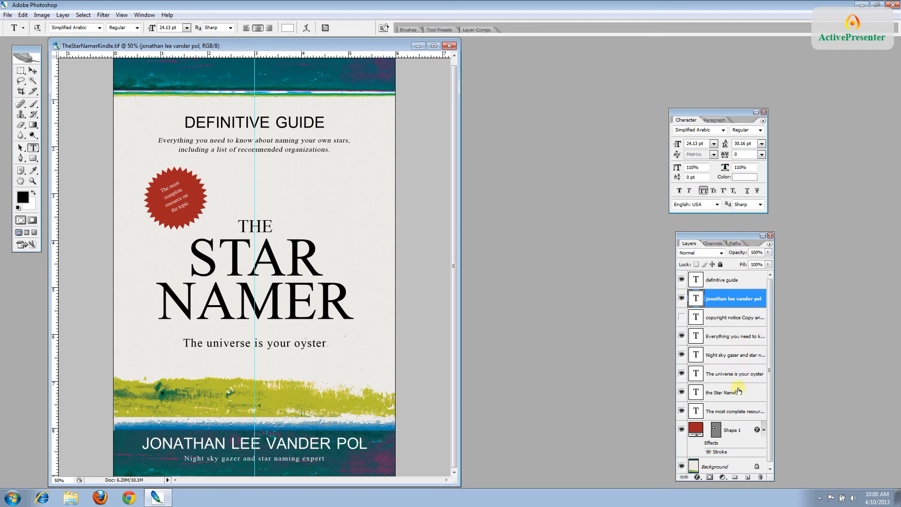
- Try -75 tracking on the title layer, then undo it to keep the original spacing
left_click(737, 393)
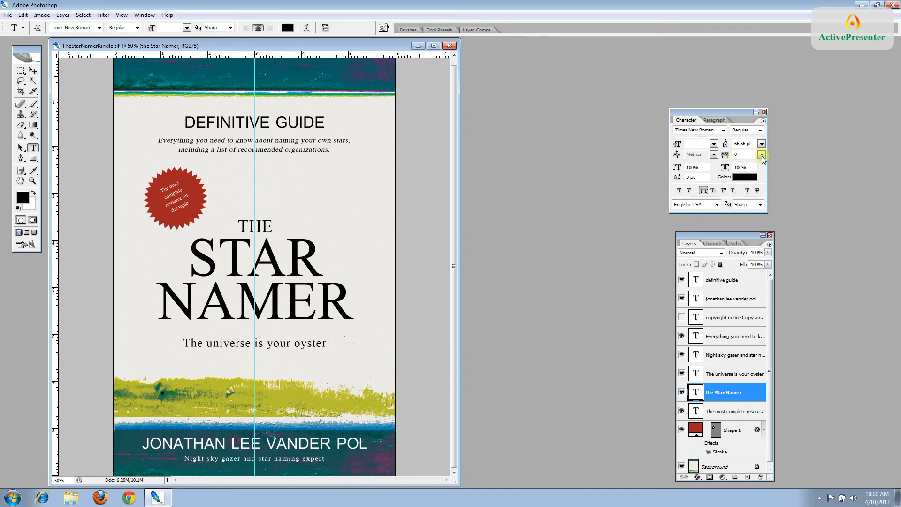
left_click(763, 154)
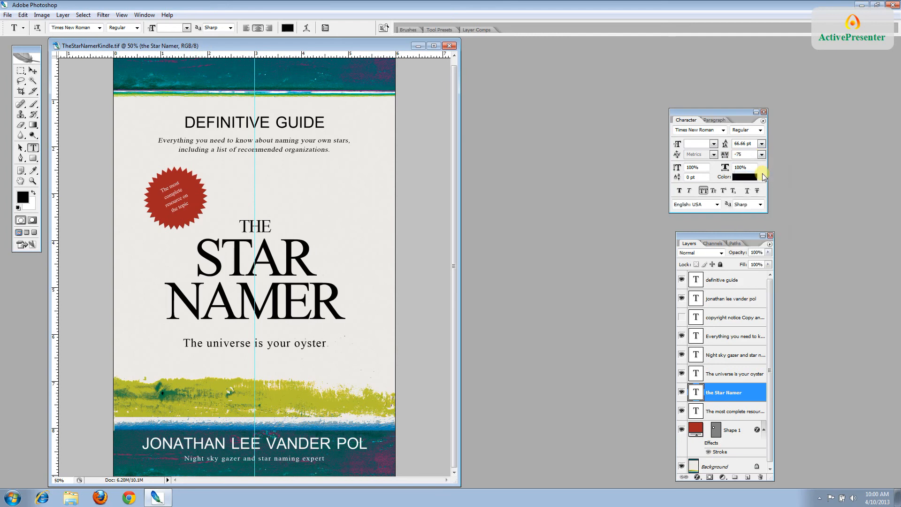
mouse_move(763, 176)
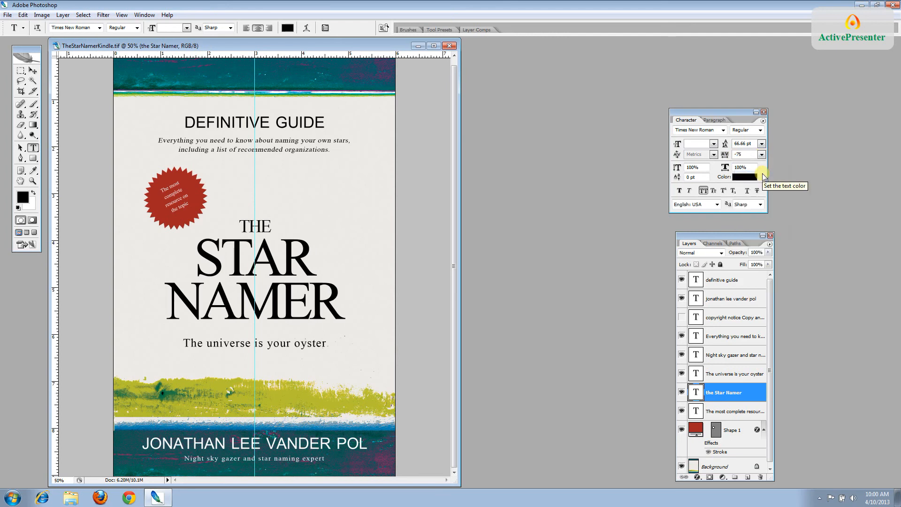
mouse_move(490, 286)
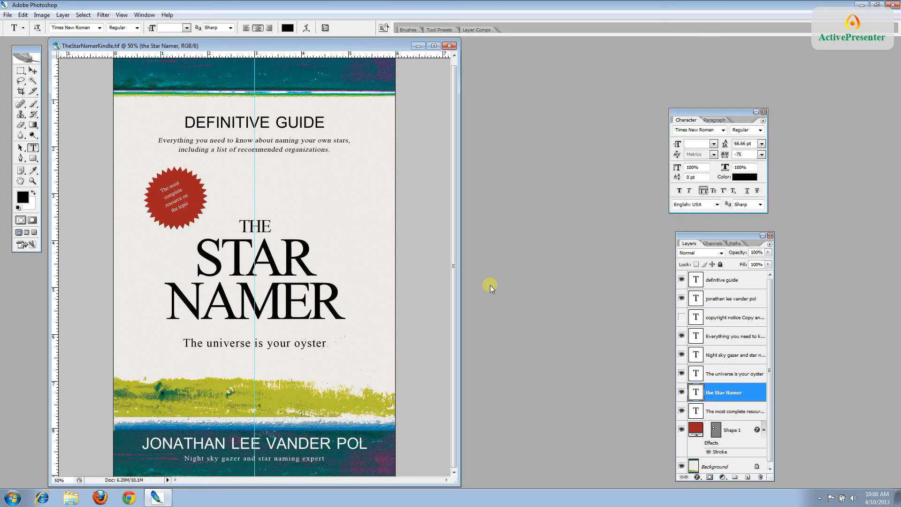
left_click(21, 15)
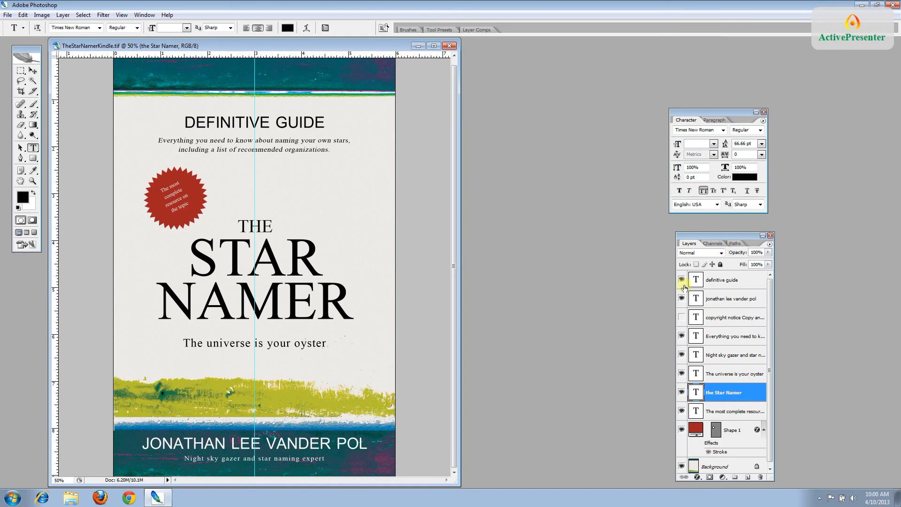
left_click(682, 279)
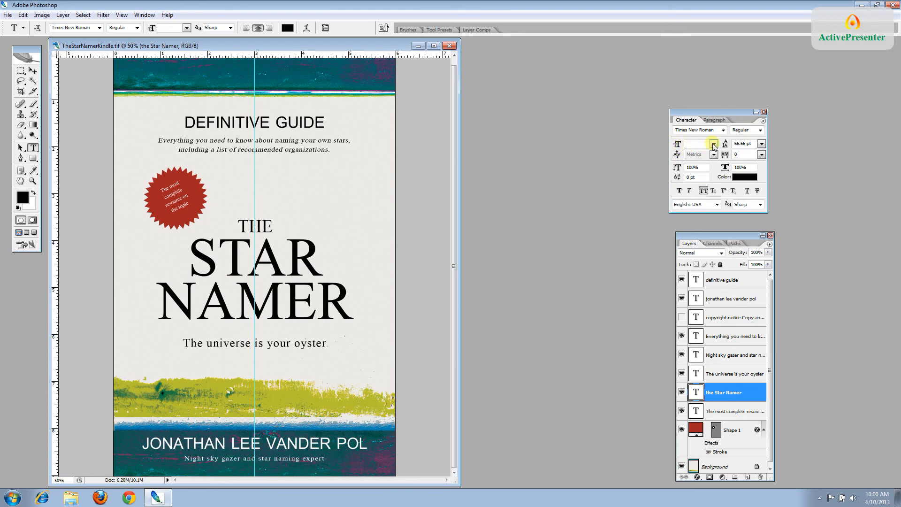
left_click(714, 144)
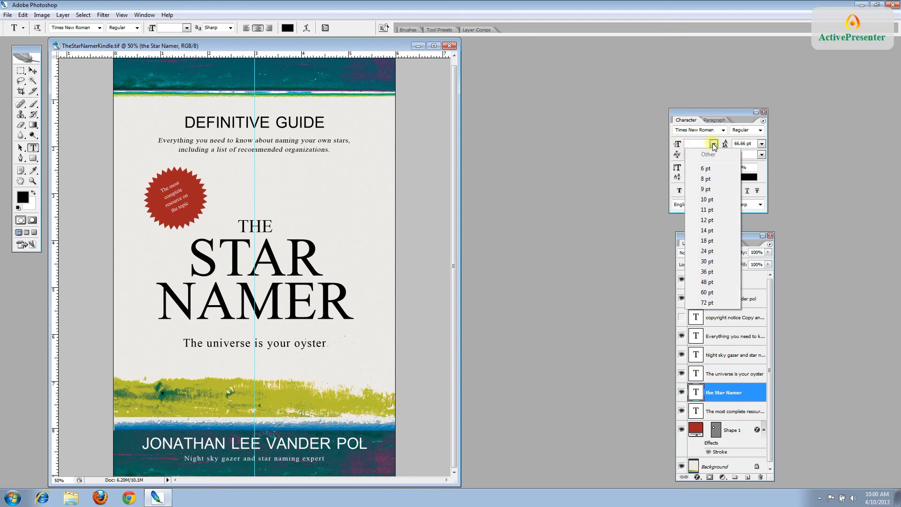
left_click(699, 143)
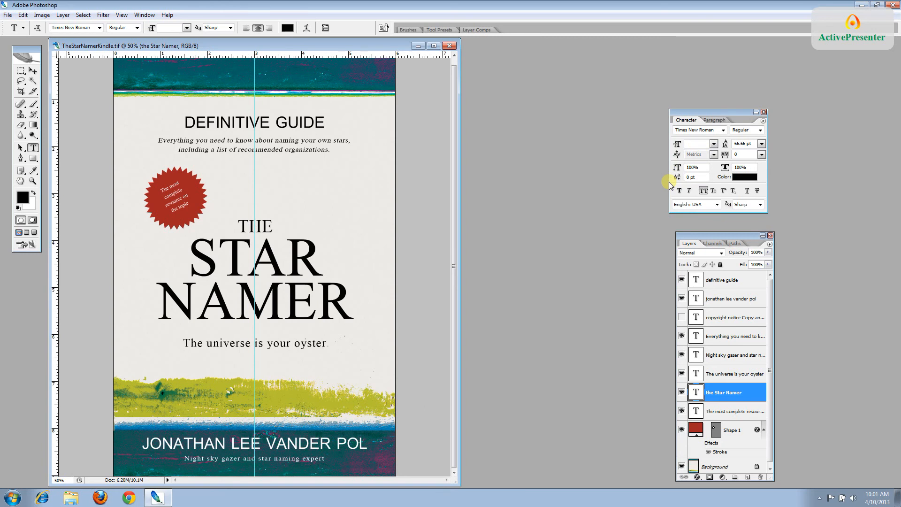
mouse_move(466, 336)
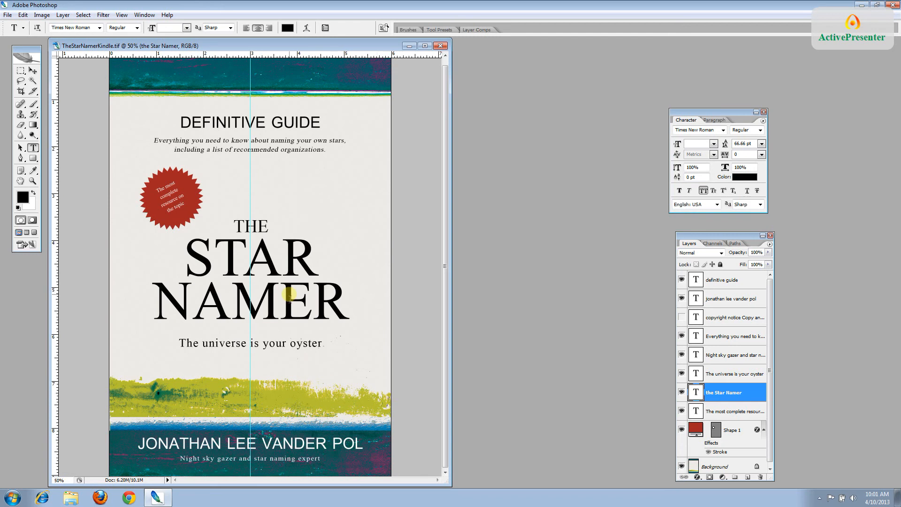
mouse_move(115, 172)
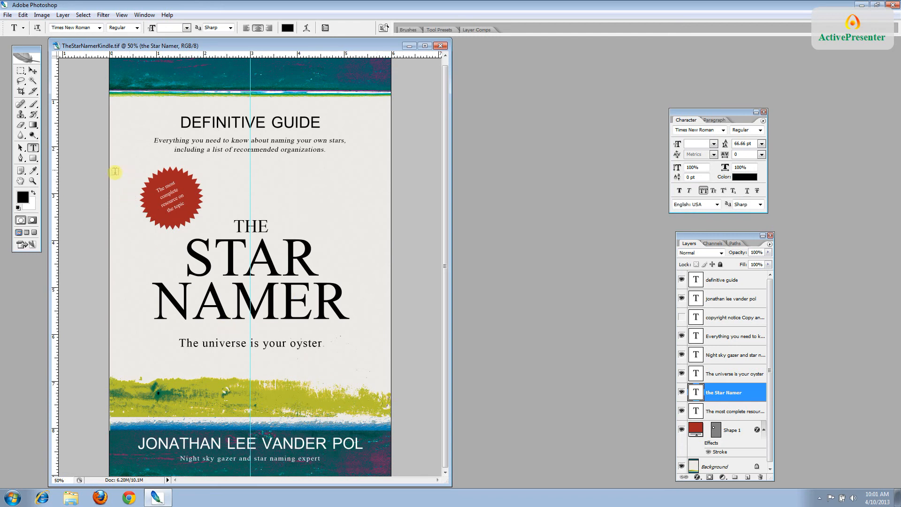
- Select the Move tool to leave text editing
left_click(18, 68)
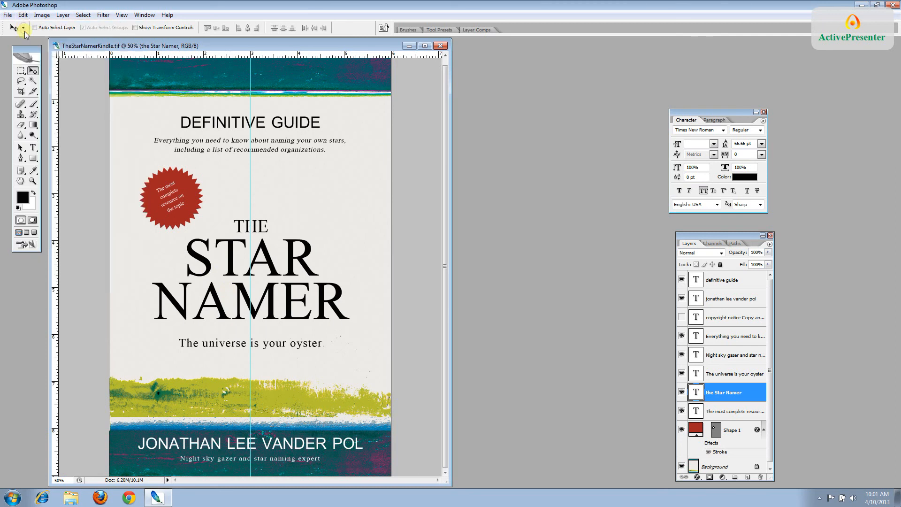
mouse_move(46, 183)
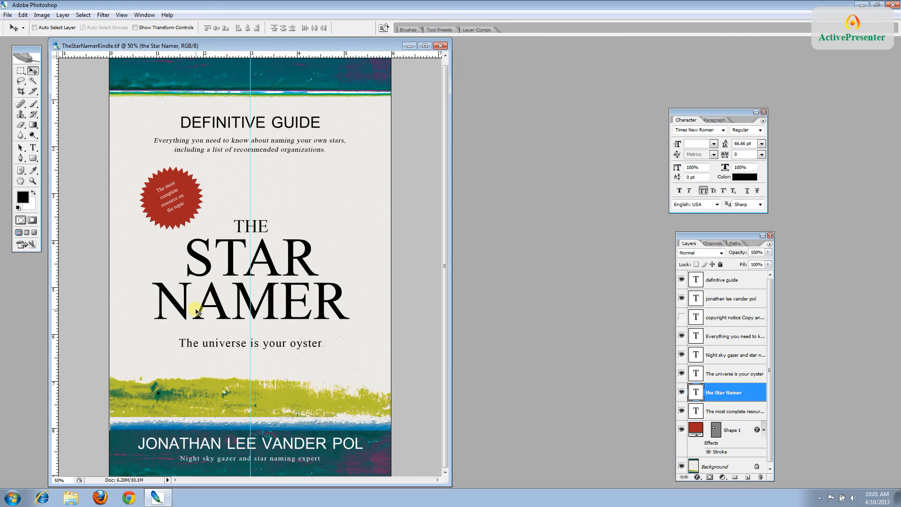
mouse_move(266, 308)
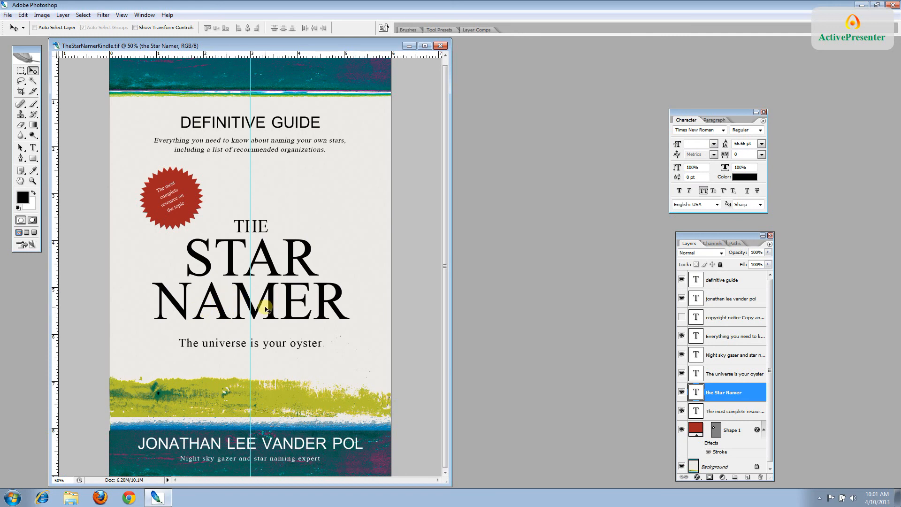
mouse_move(314, 313)
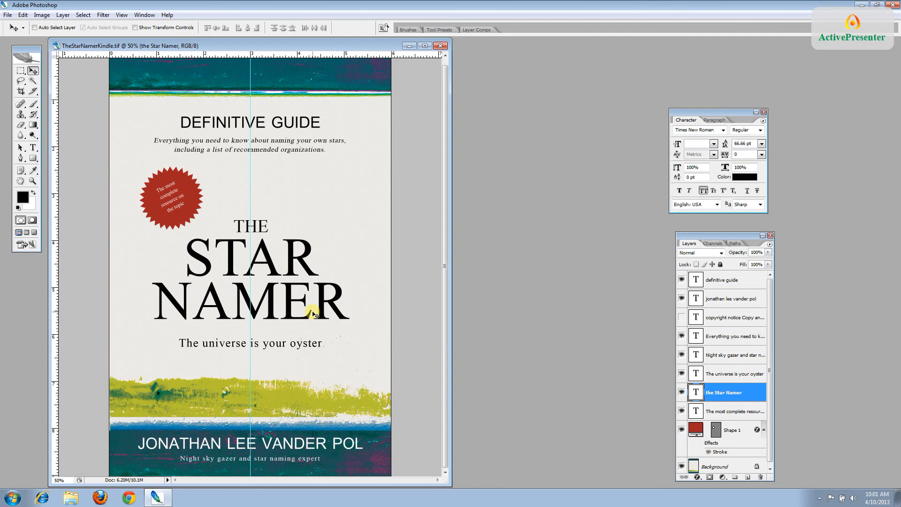
mouse_move(68, 161)
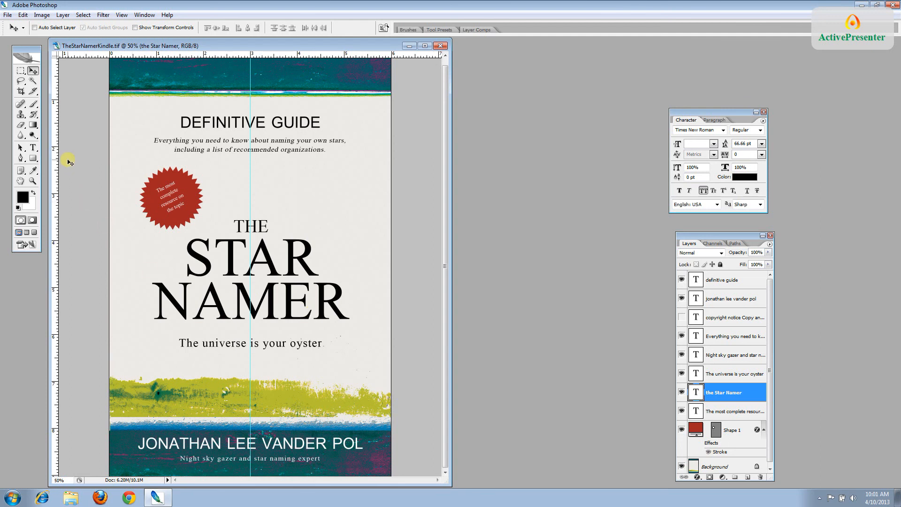
left_click(33, 148)
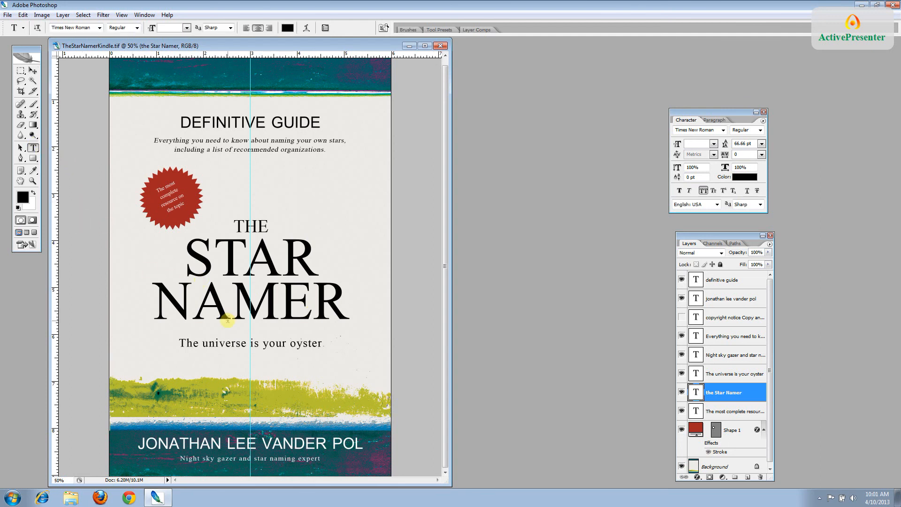
left_click(211, 308)
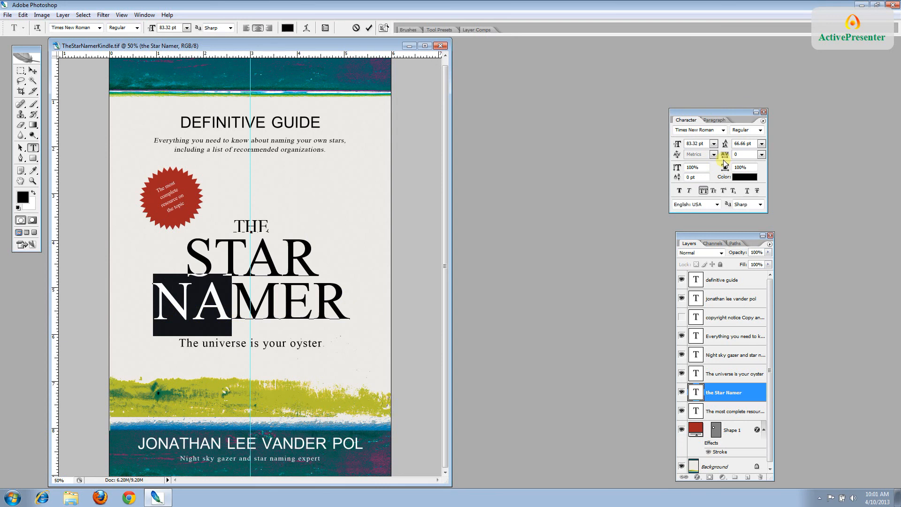
left_click(763, 155)
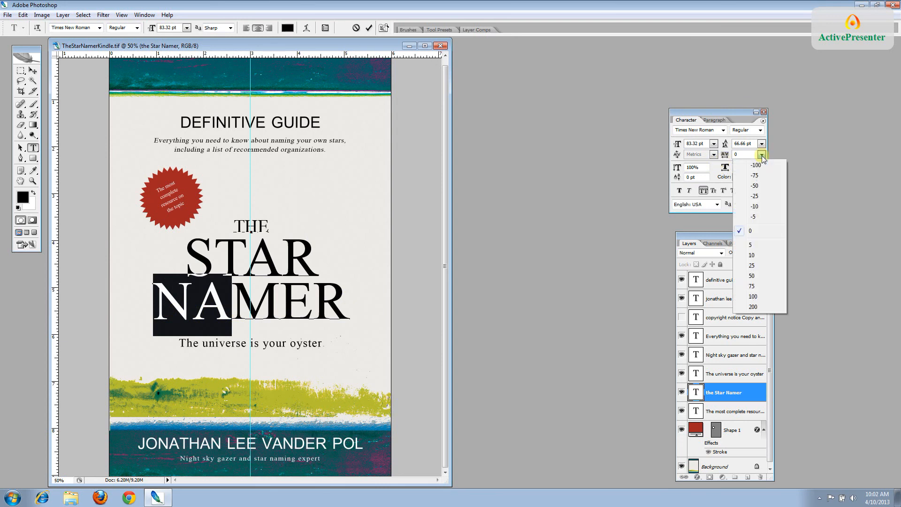
left_click(754, 165)
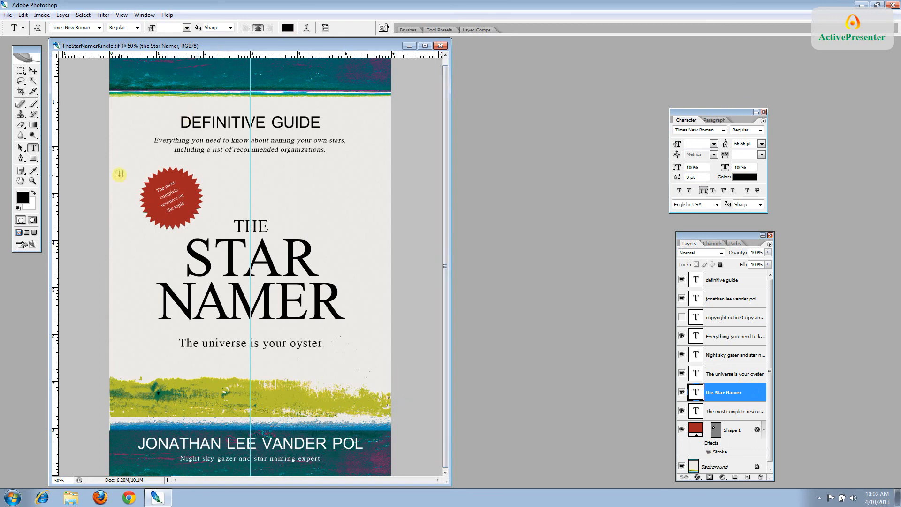
left_click(8, 14)
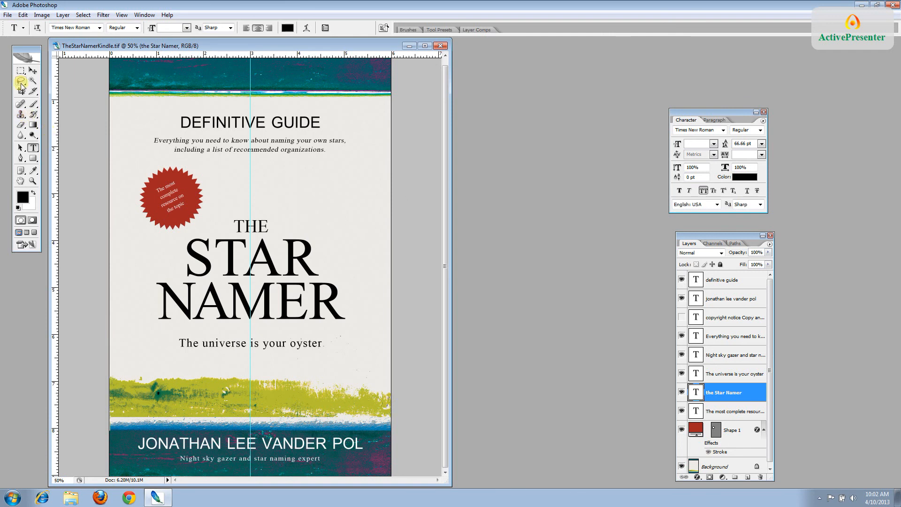
mouse_move(21, 86)
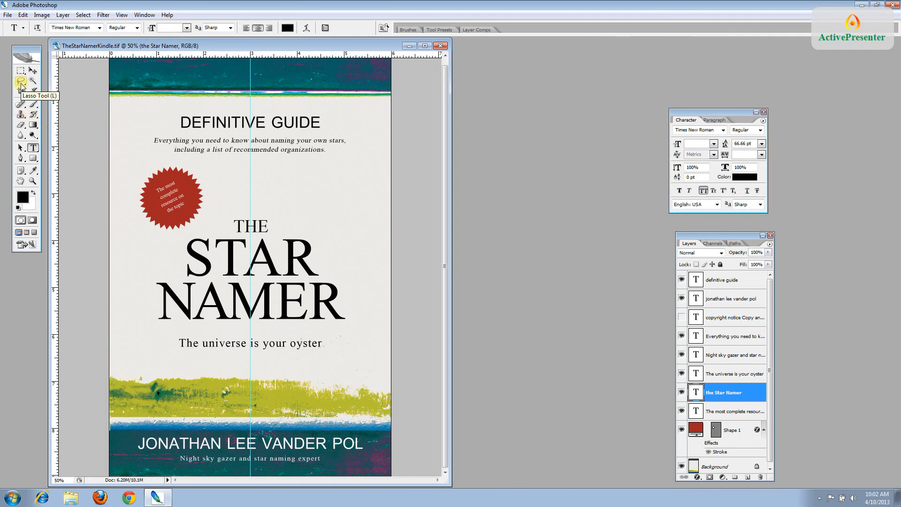
- Save the layered cover as a new LZW-compressed TIFF named TheStarNamerKindleEmbed
left_click(8, 14)
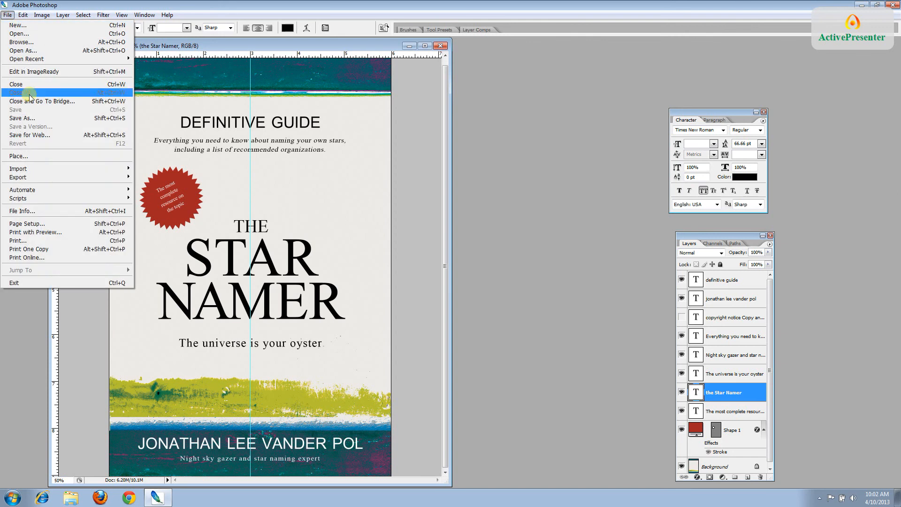
left_click(21, 118)
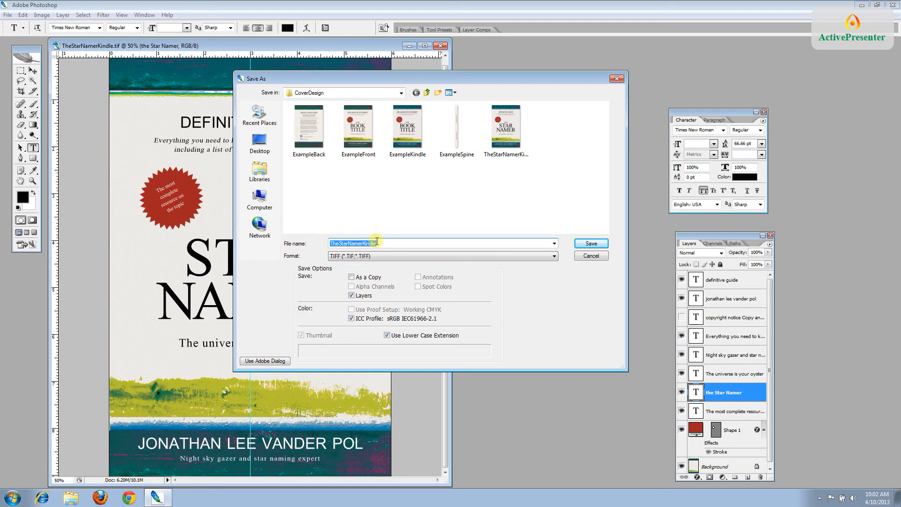
left_click(357, 243)
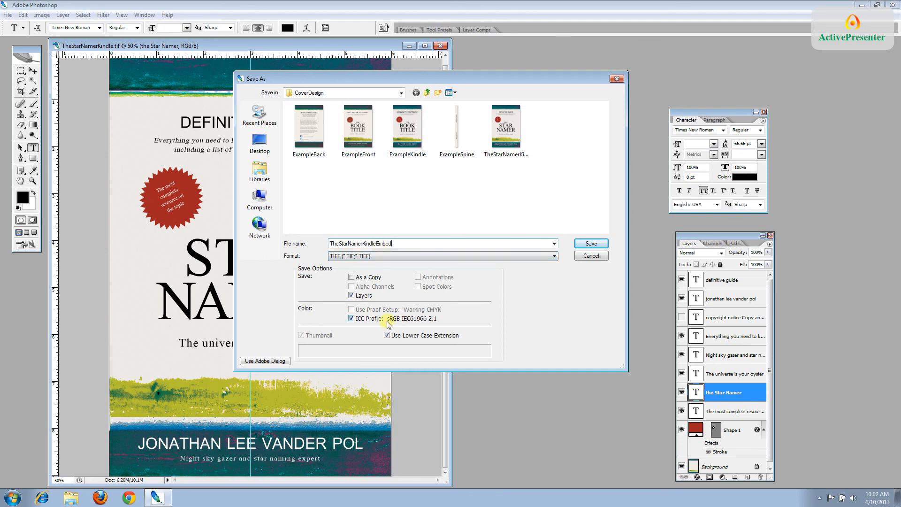
mouse_move(540, 289)
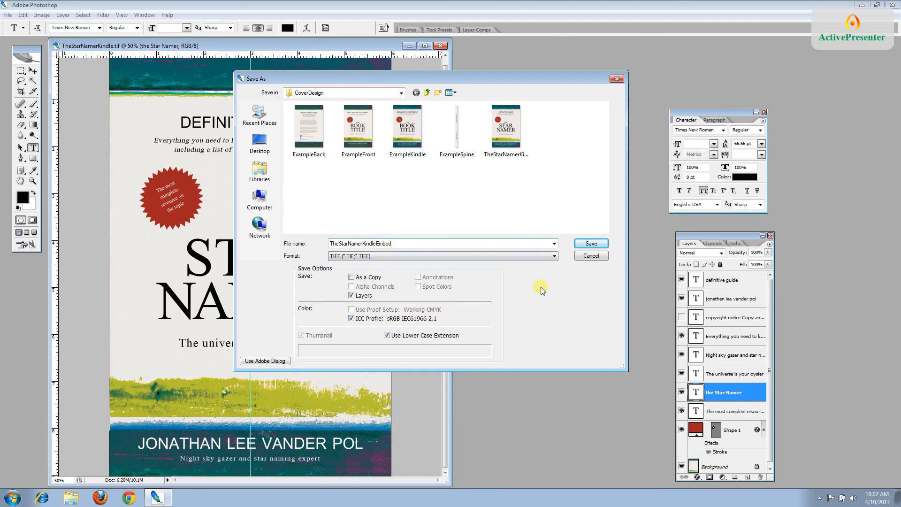
left_click(590, 243)
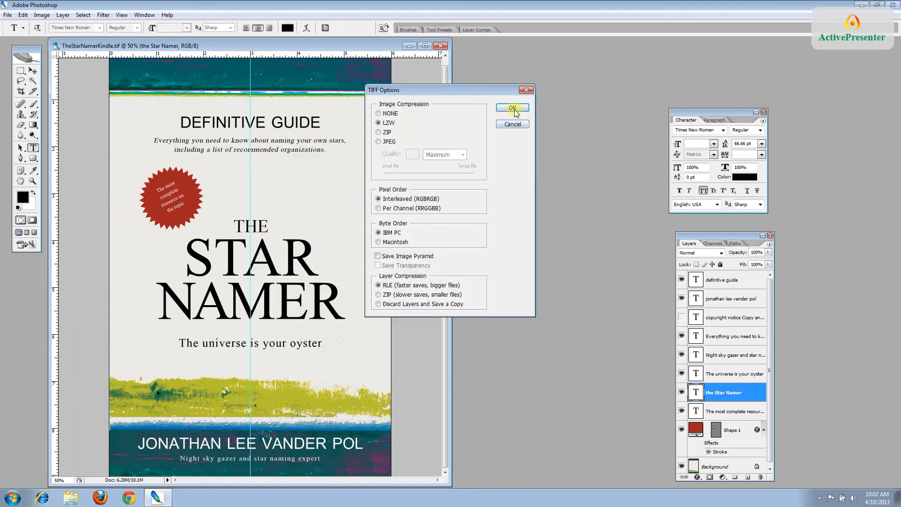
left_click(511, 108)
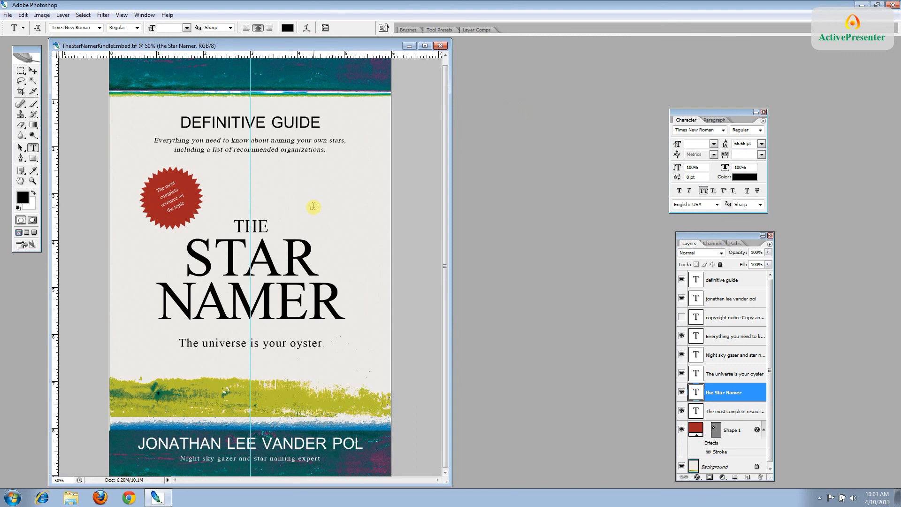
mouse_move(115, 51)
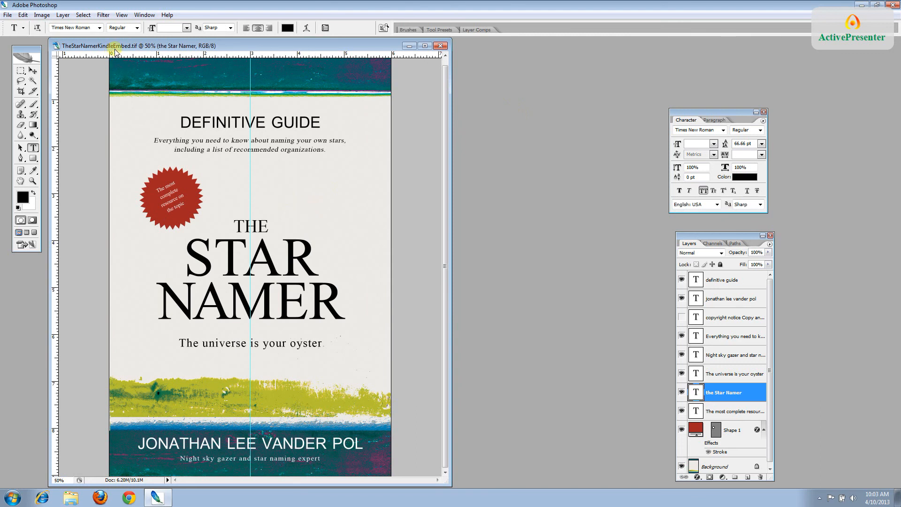
mouse_move(134, 53)
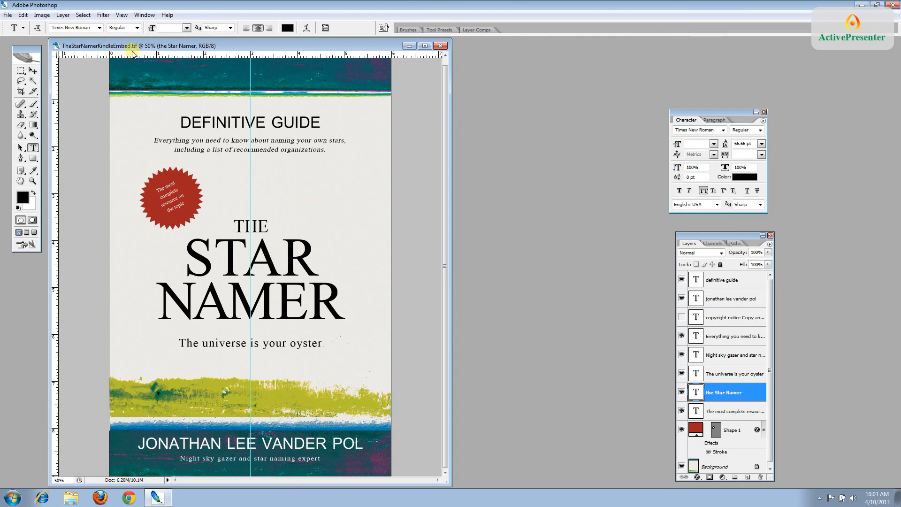
- Flatten the image via Layer > Flatten Image, discarding the hidden copyright layer
left_click(62, 14)
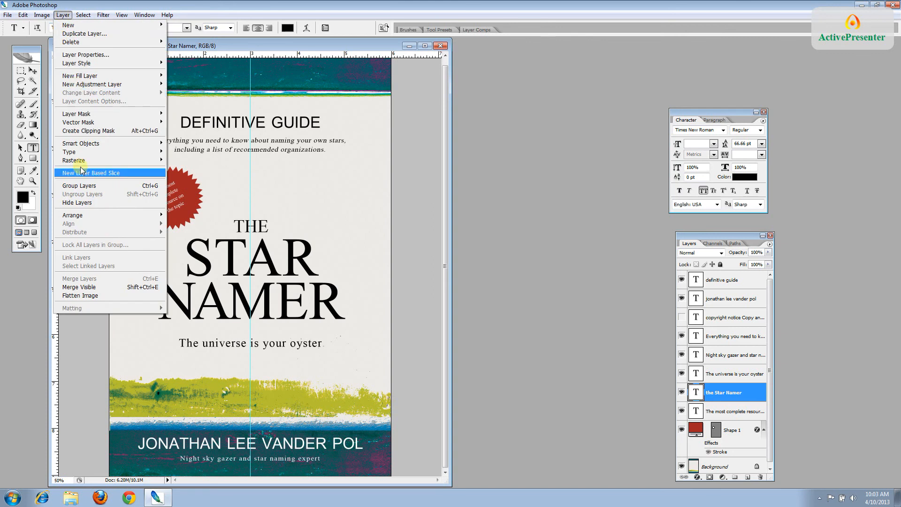
left_click(81, 296)
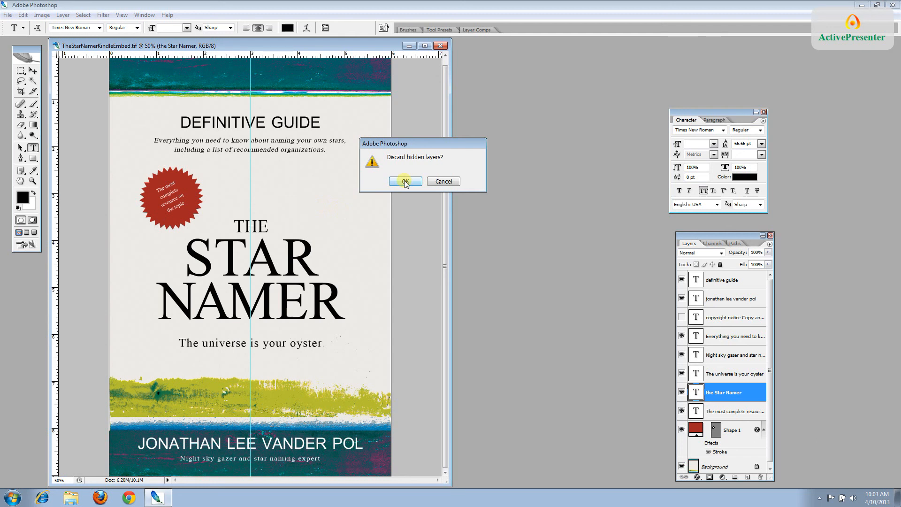
left_click(403, 181)
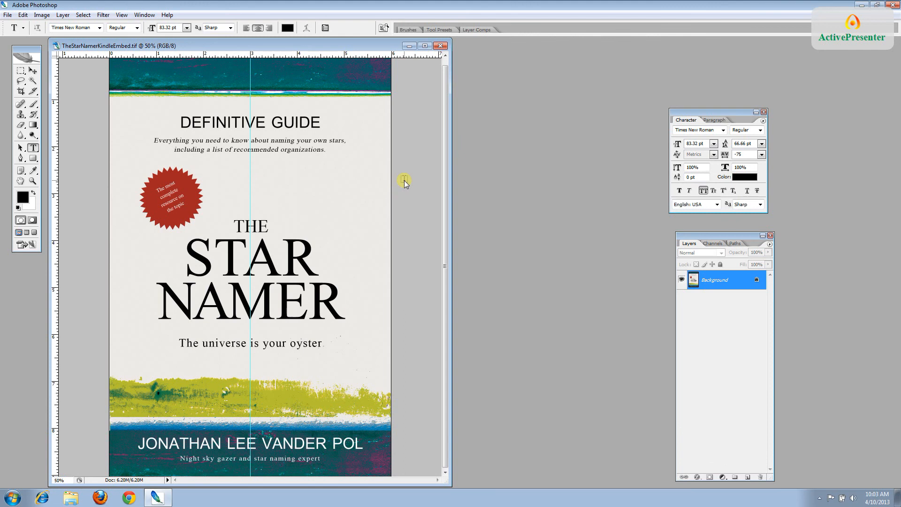
mouse_move(713, 291)
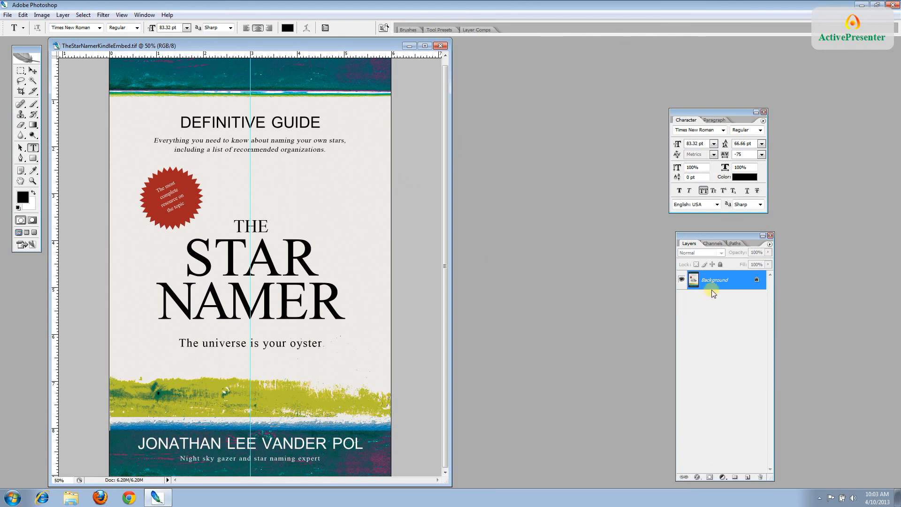
mouse_move(709, 288)
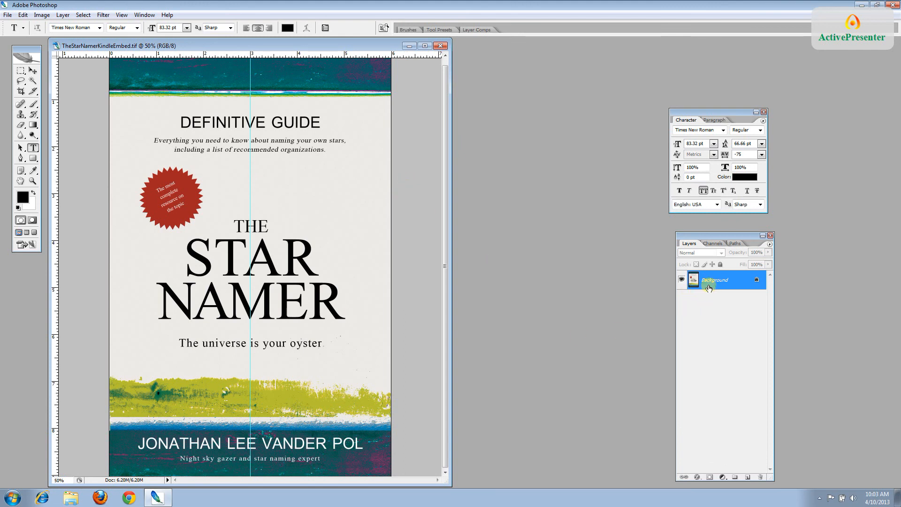
mouse_move(669, 271)
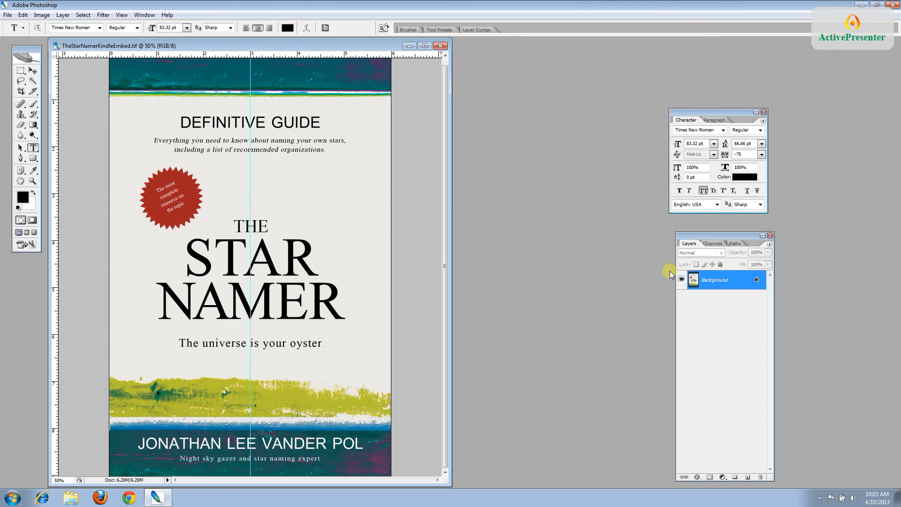
mouse_move(680, 294)
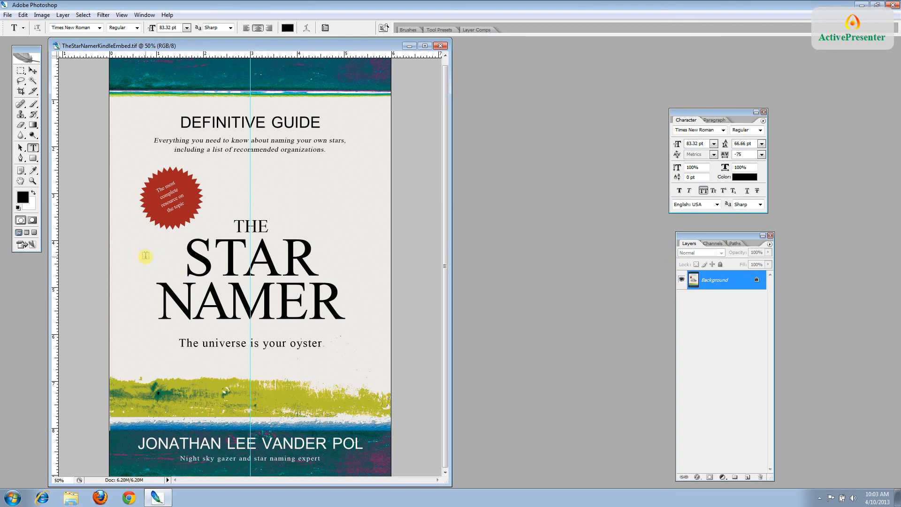
mouse_move(68, 252)
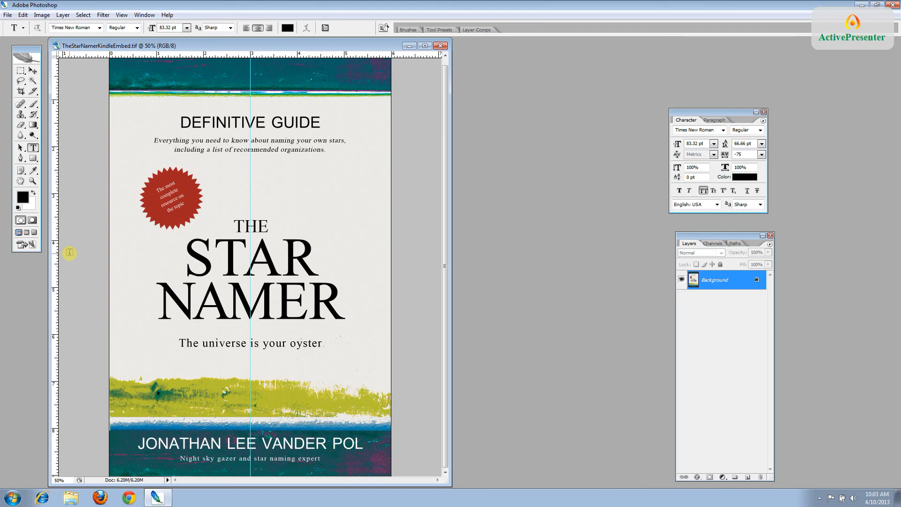
mouse_move(8, 15)
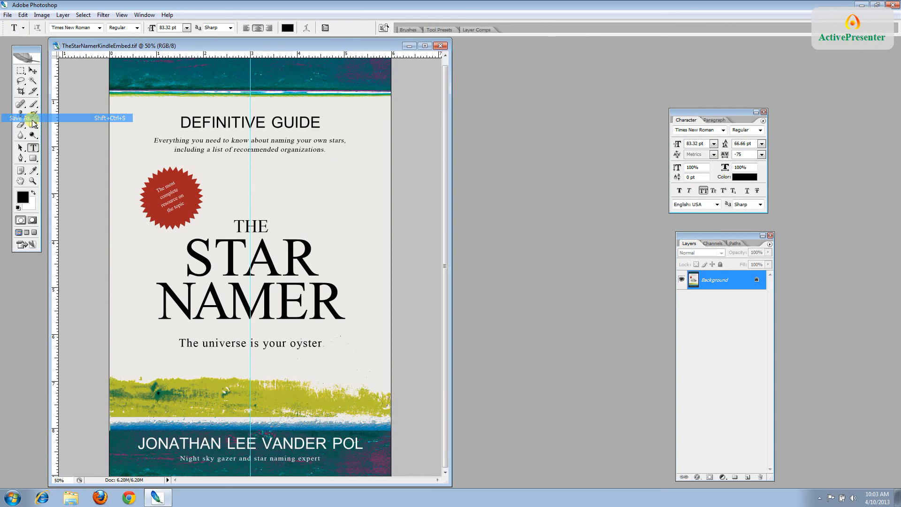
- Save the flattened cover as TheStarNamerKindleEmbed.jpg at Quality 12 (Maximum)
left_click(23, 118)
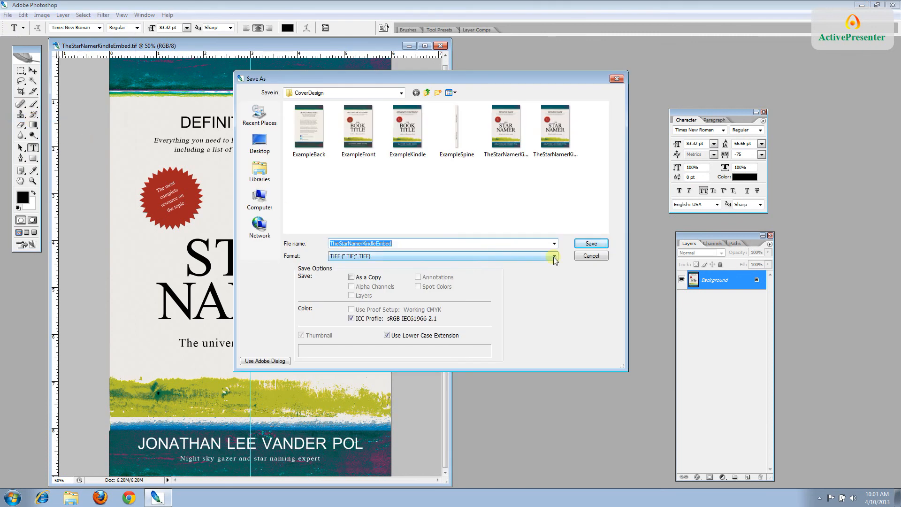
left_click(553, 256)
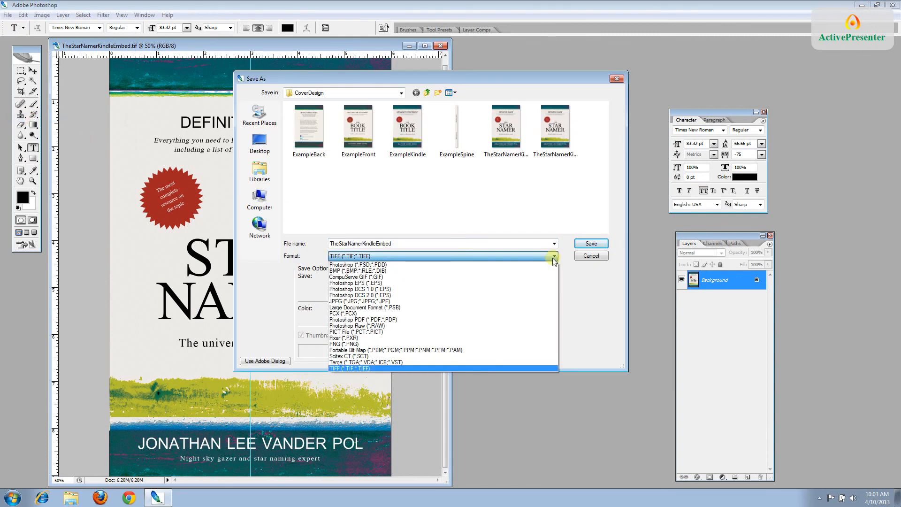
left_click(350, 301)
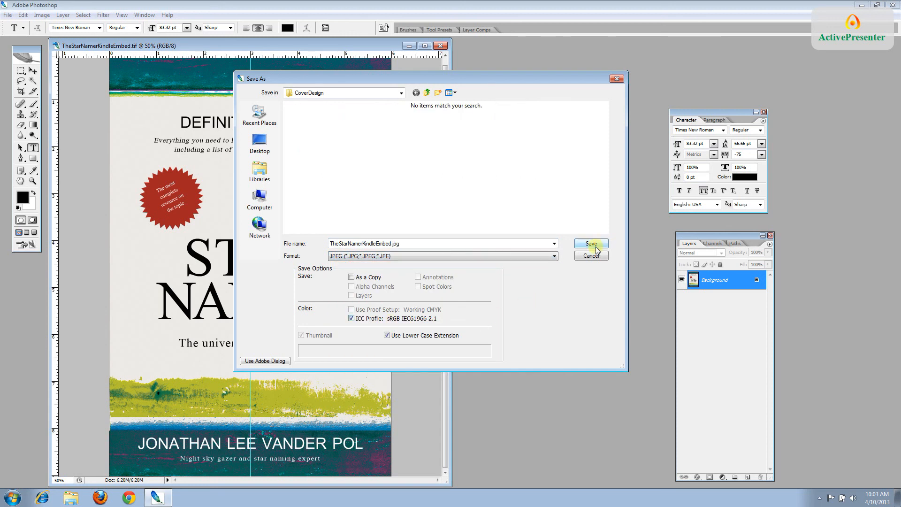
left_click(591, 243)
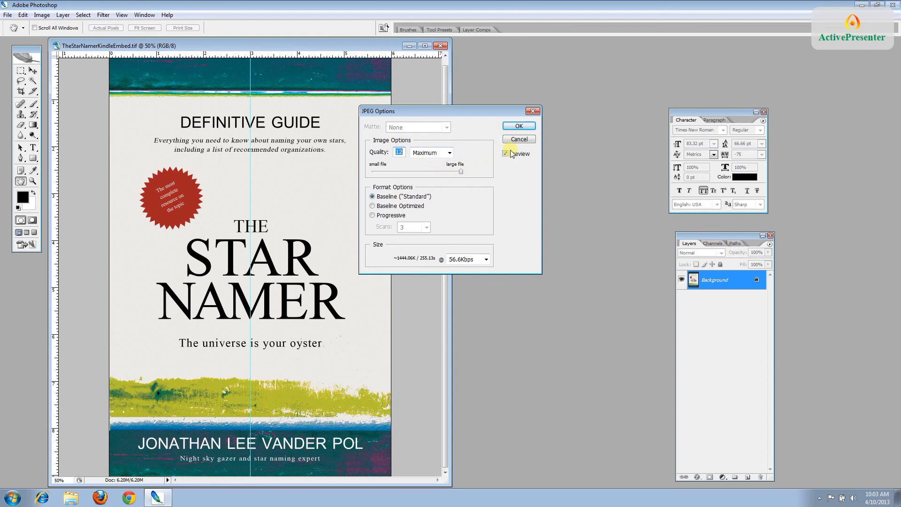
left_click(517, 126)
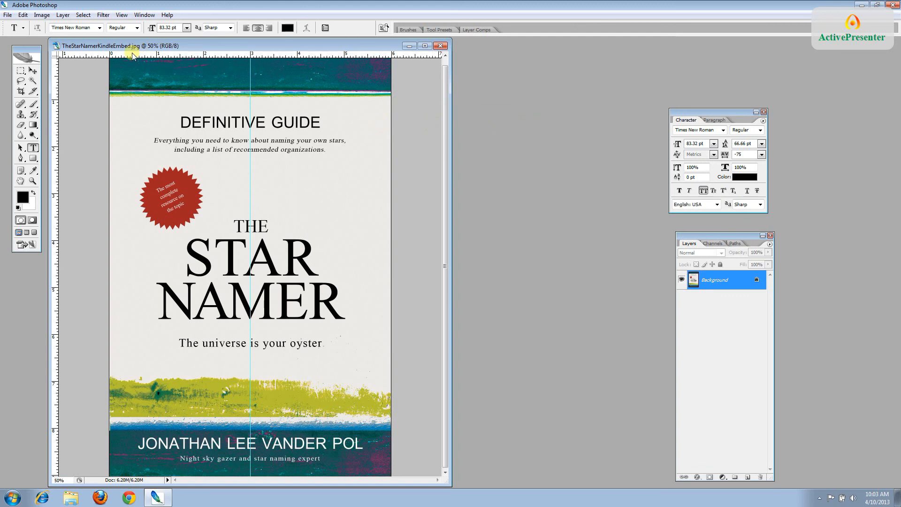
mouse_move(118, 61)
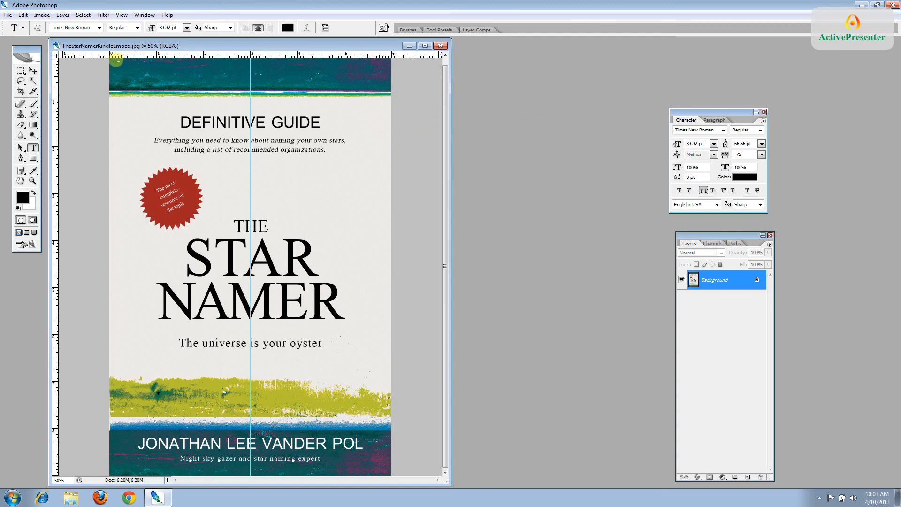
mouse_move(508, 84)
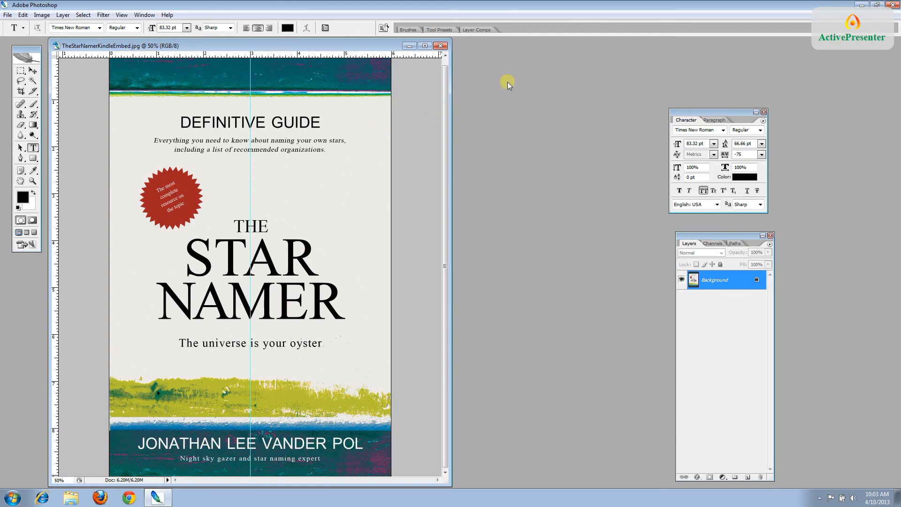